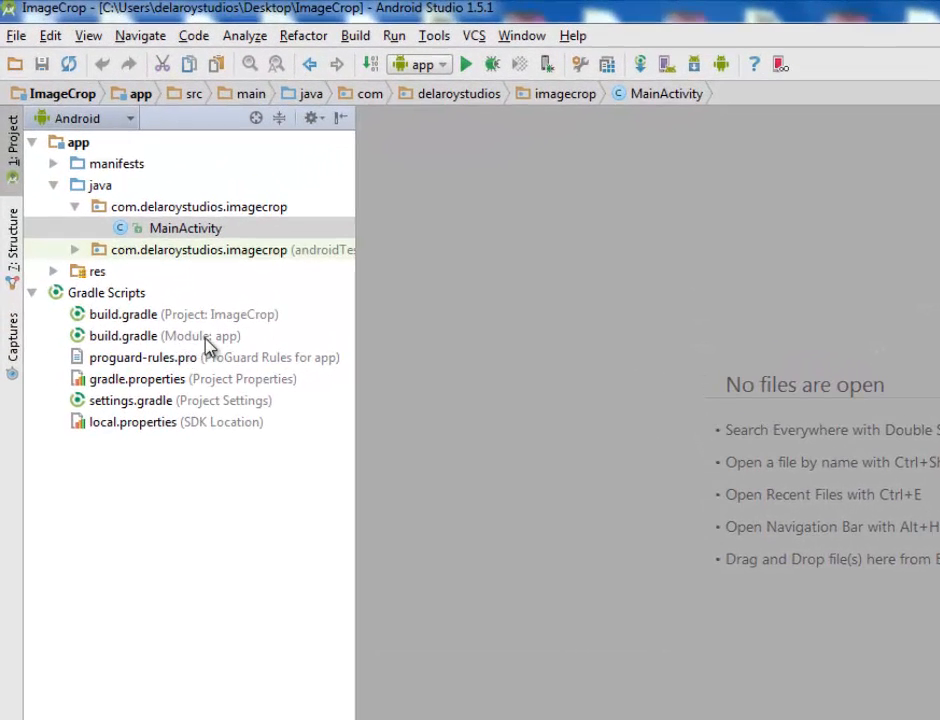
# Open the app module's build.gradle, which lists the SoundCloud android-crop 1.0.1 dependency.
pyautogui.doubleClick(122, 335)
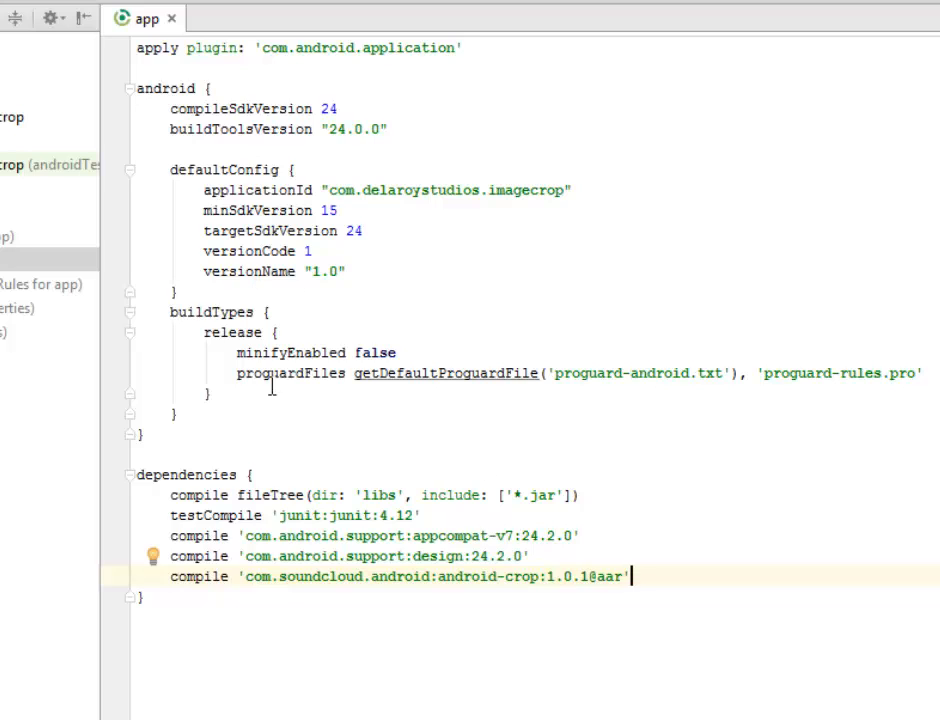
pyautogui.moveTo(228, 613)
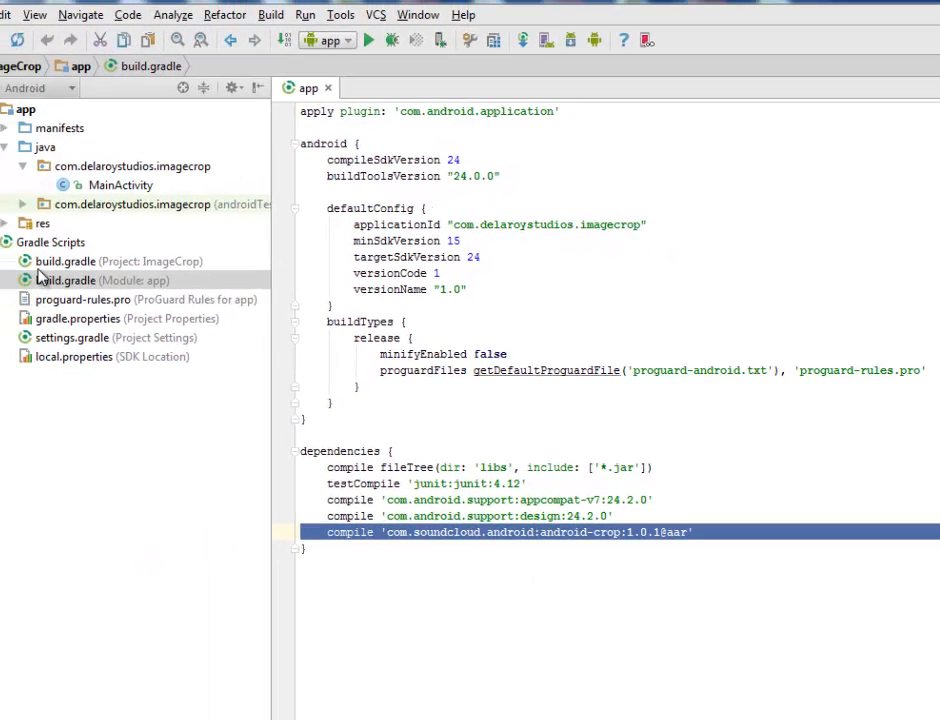
# Open activity_main.xml and highlight the result_image ImageView, its scaleType and texture background.
pyautogui.click(7, 223)
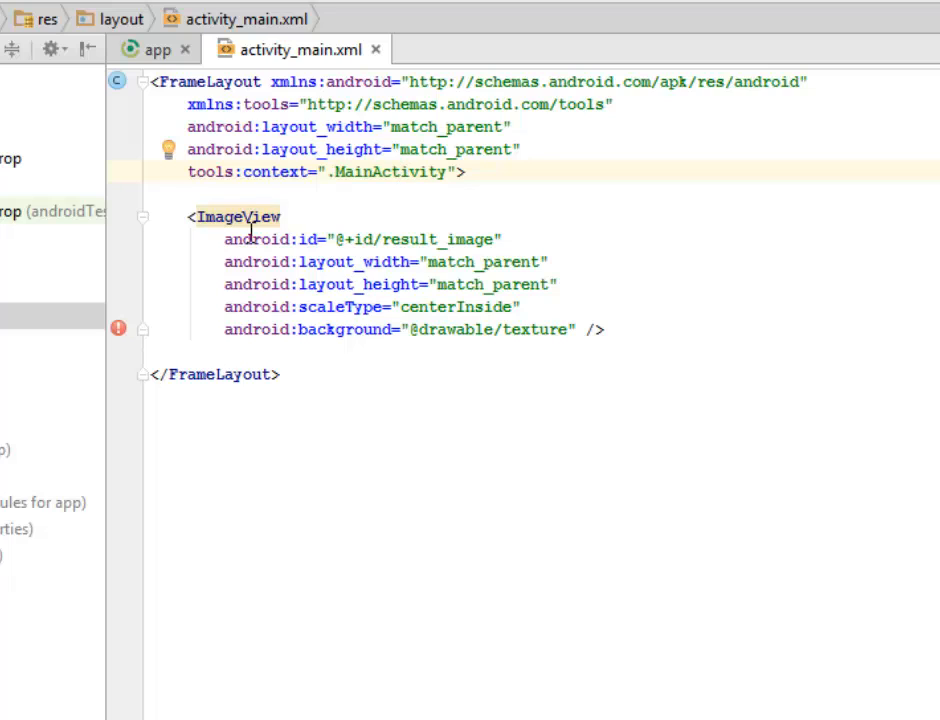
pyautogui.doubleClick(238, 216)
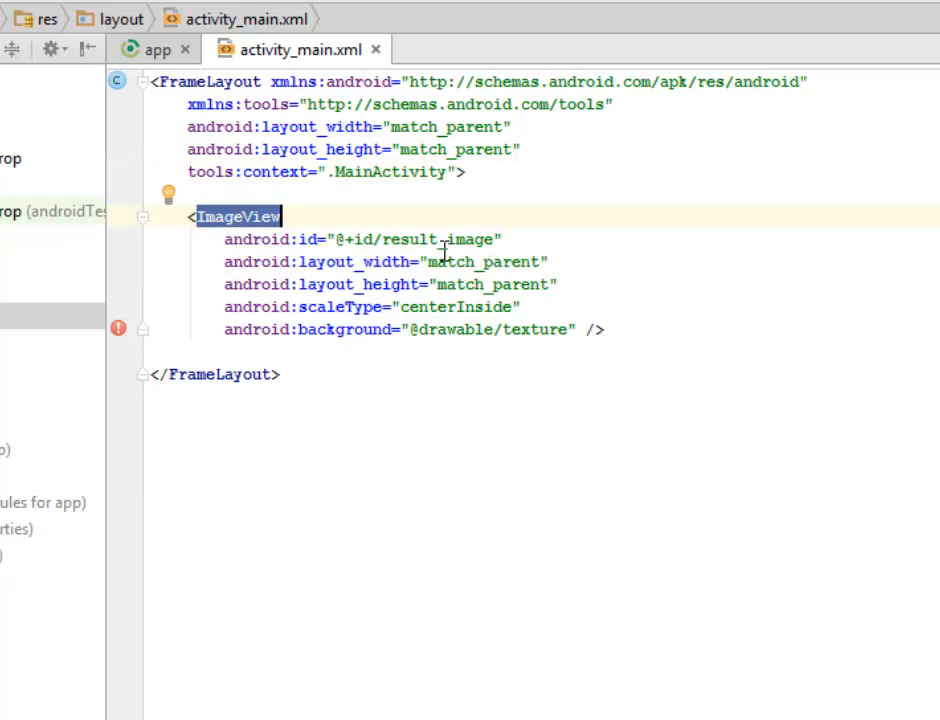
pyautogui.doubleClick(441, 239)
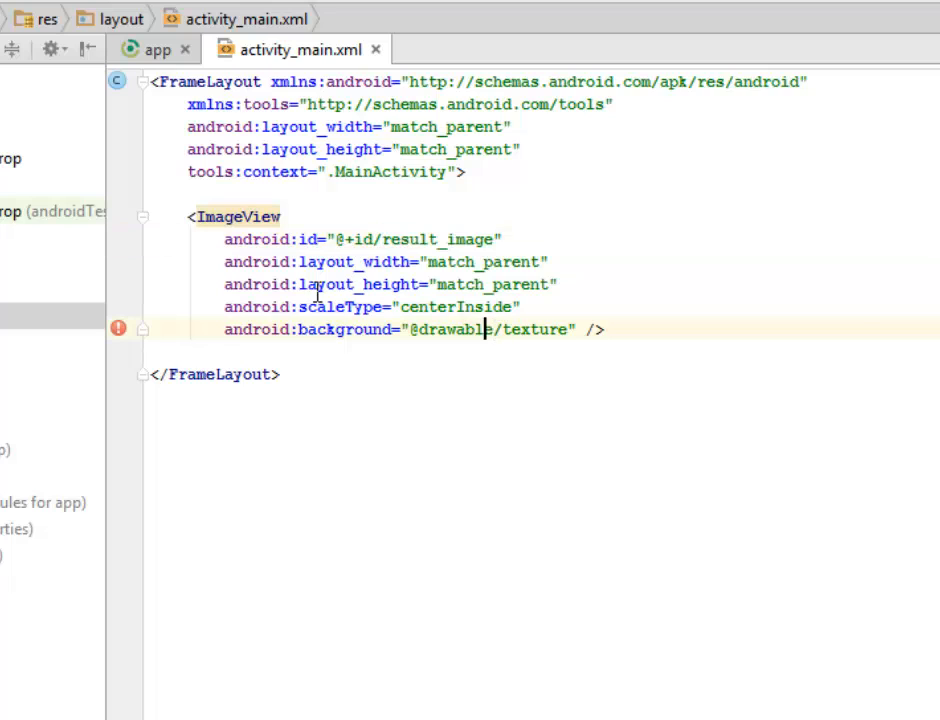
pyautogui.doubleClick(339, 307)
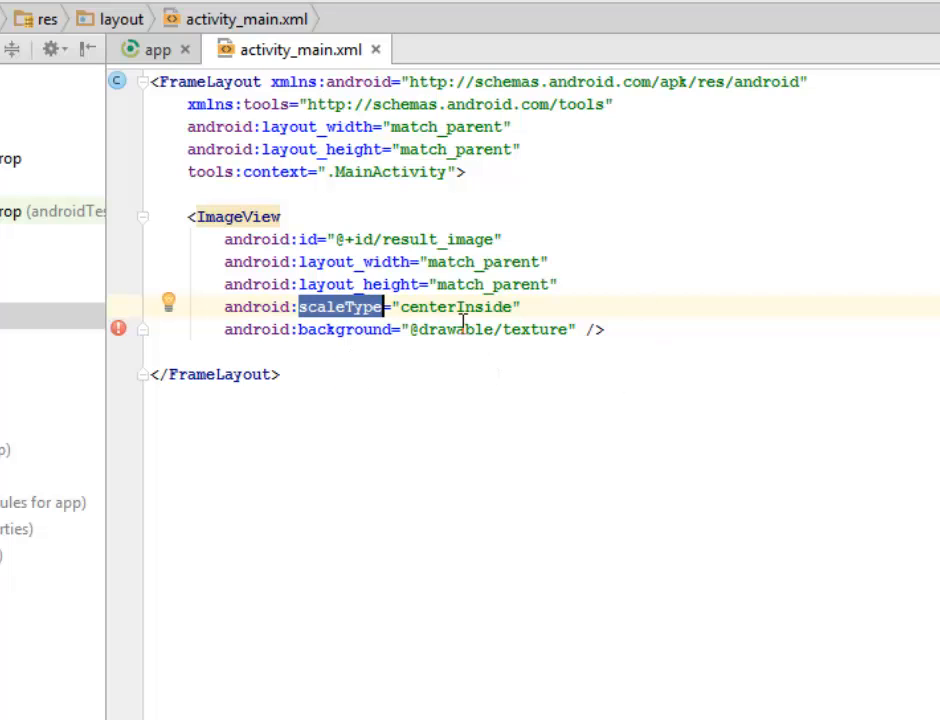
pyautogui.doubleClick(537, 330)
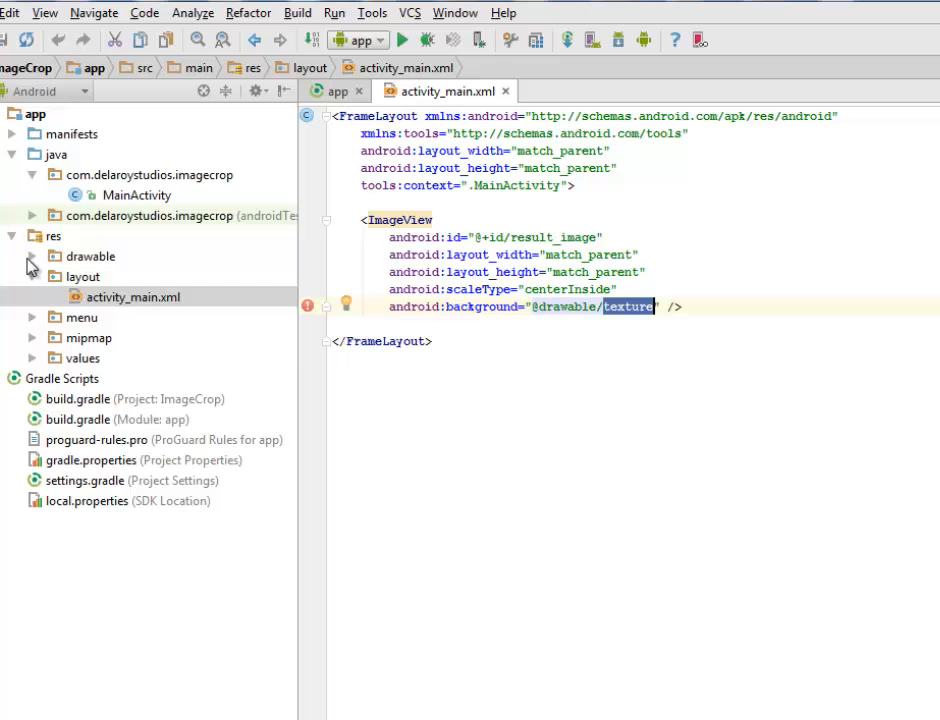
# Expand res > drawable to view texture.xml, a bitmap repeating the tile image.
pyautogui.click(31, 256)
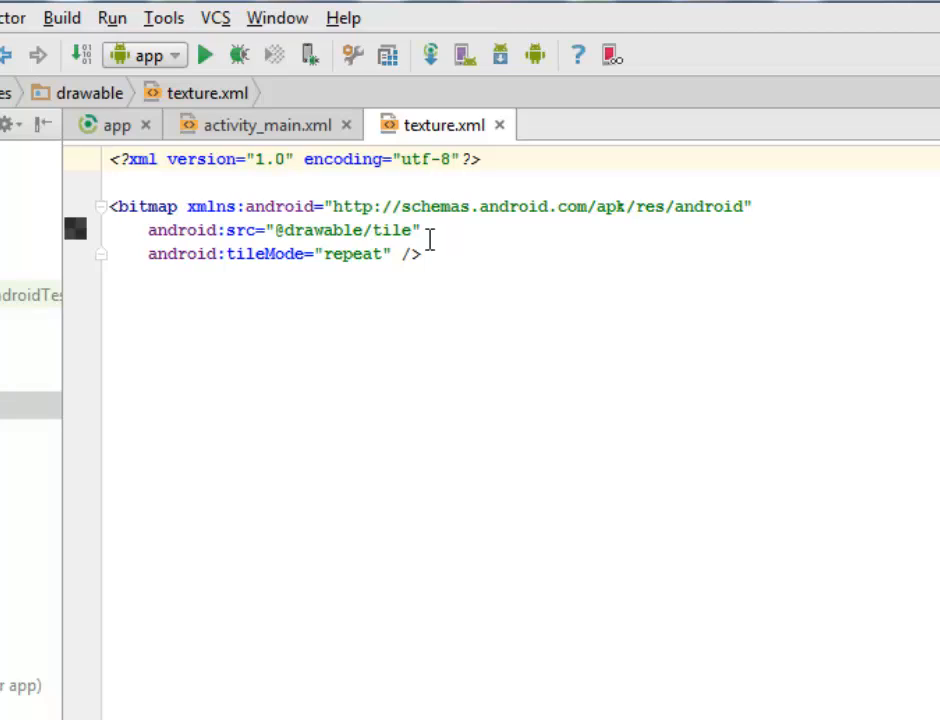
pyautogui.moveTo(317, 270)
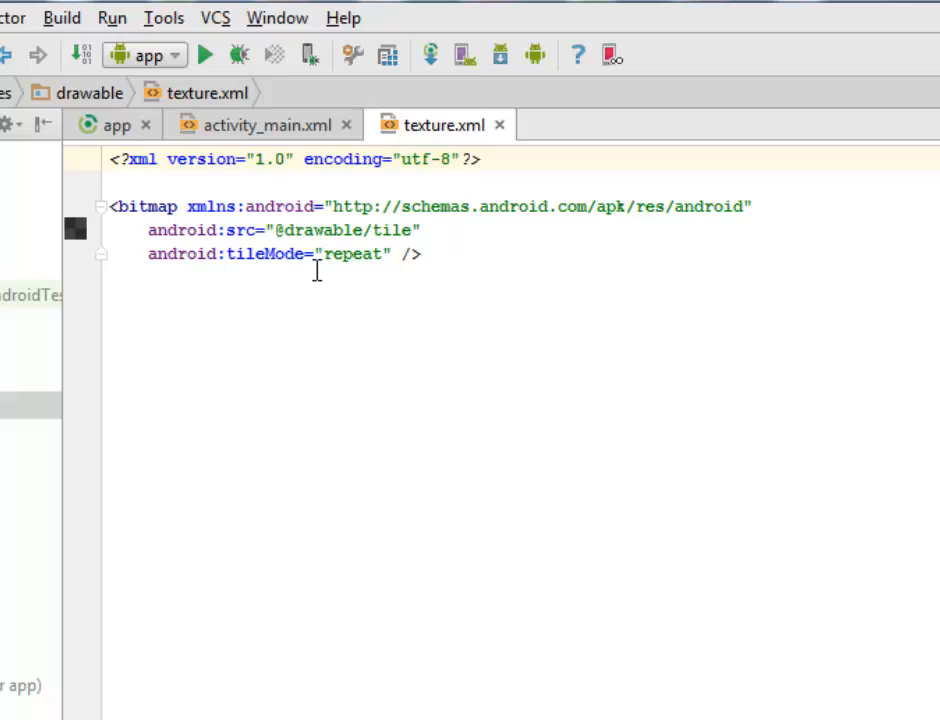
pyautogui.moveTo(290, 263)
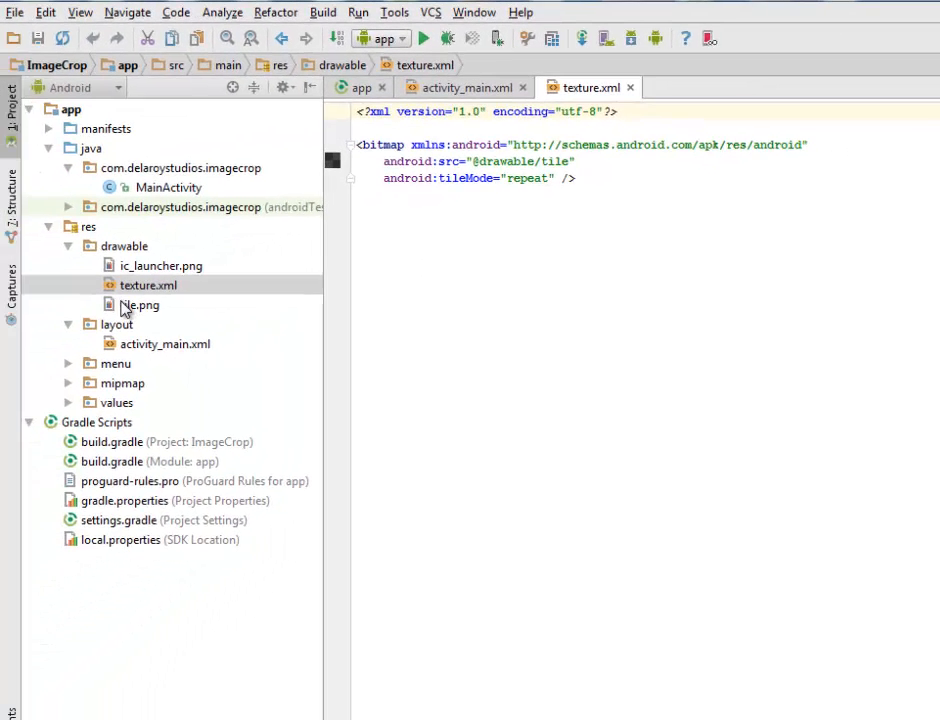
# View tile.png, a dark four-square checker pattern, then select MainActivity.
pyautogui.doubleClick(140, 305)
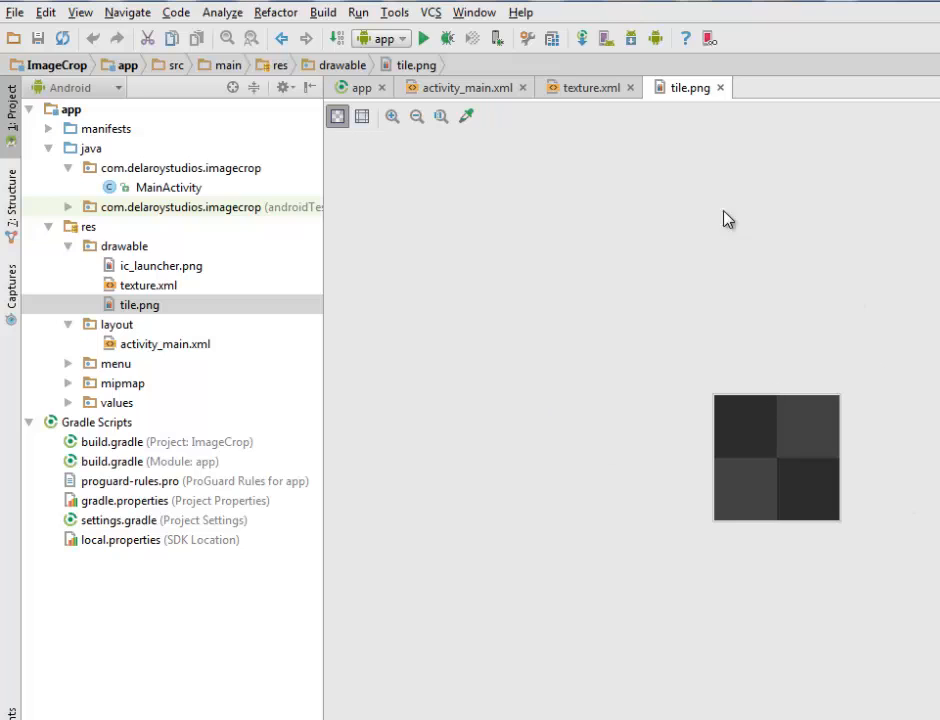
pyautogui.moveTo(715, 527)
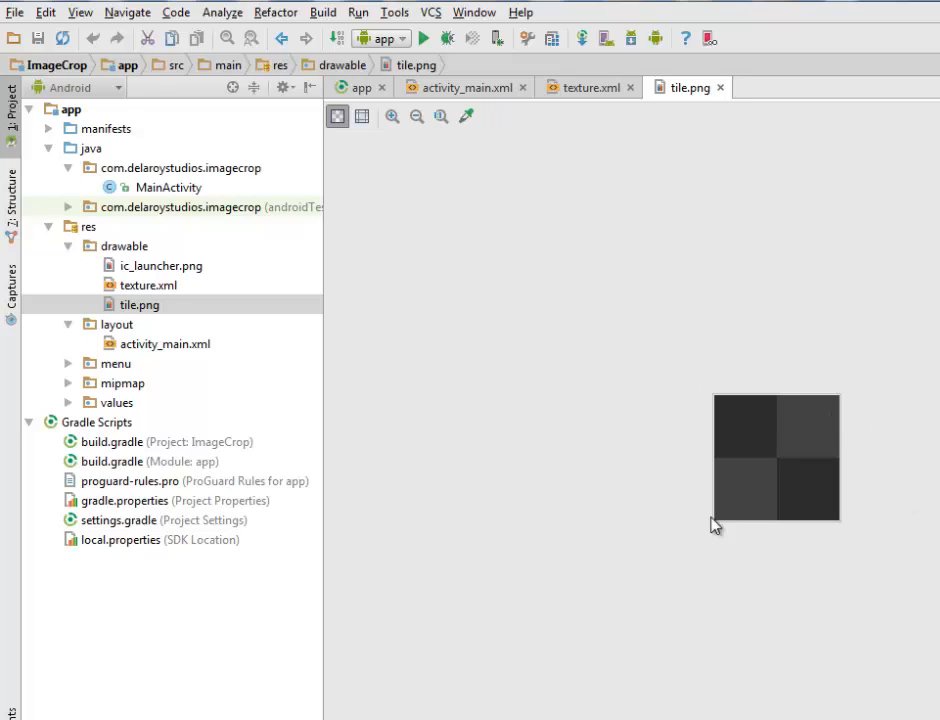
pyautogui.moveTo(675, 467)
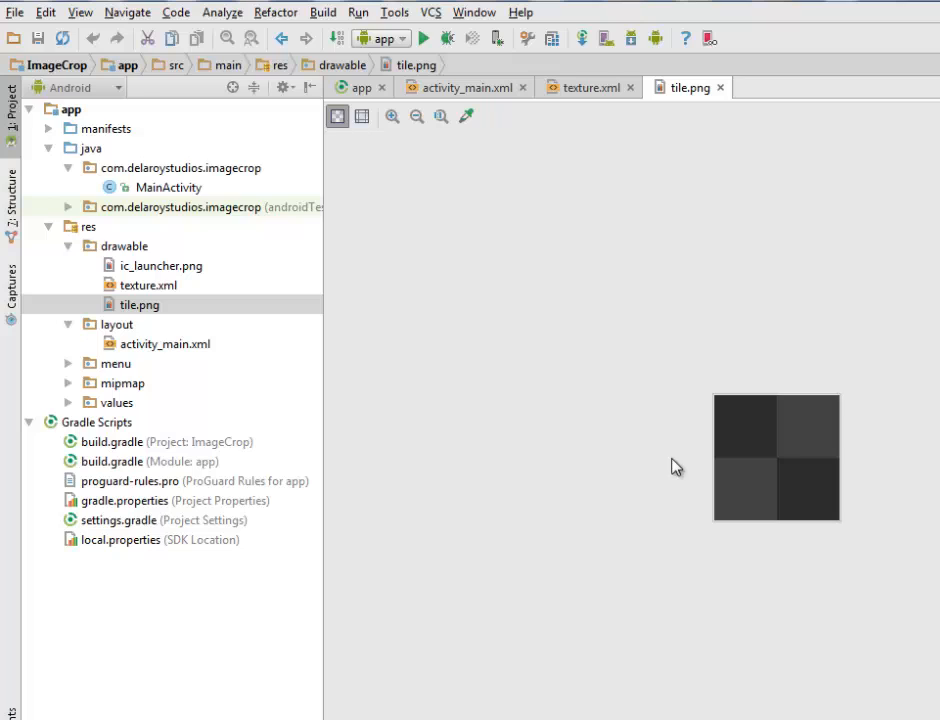
pyautogui.moveTo(866, 395)
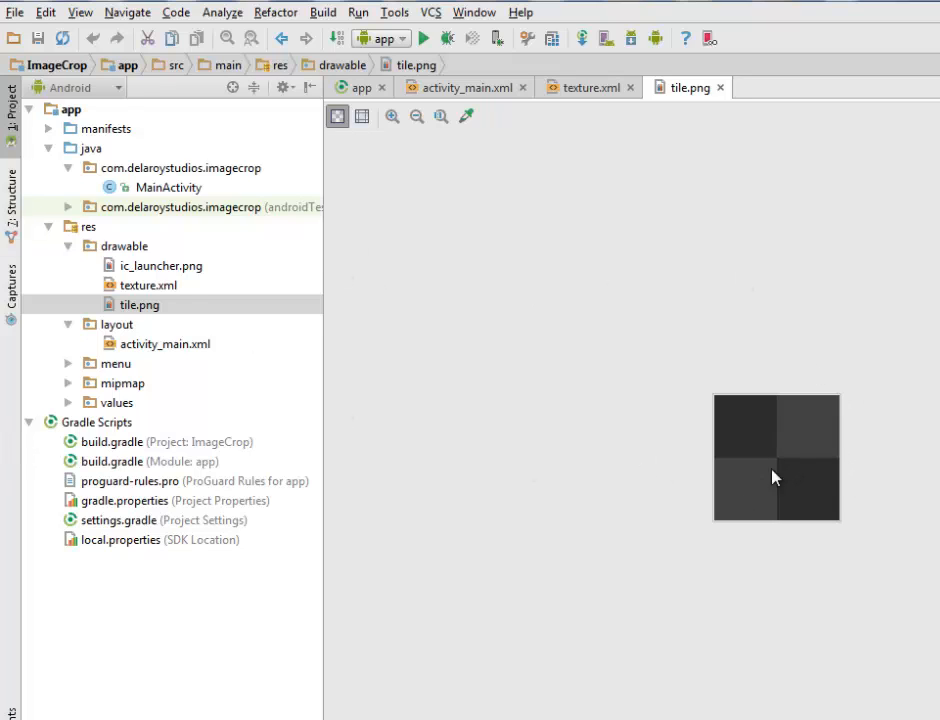
pyautogui.moveTo(130, 265)
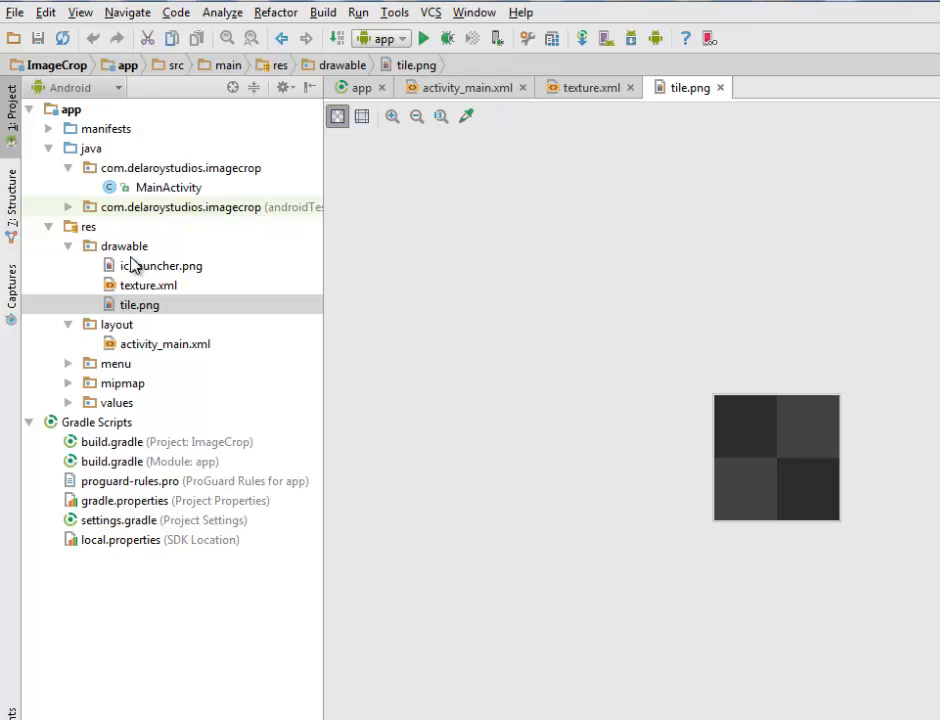
pyautogui.click(167, 187)
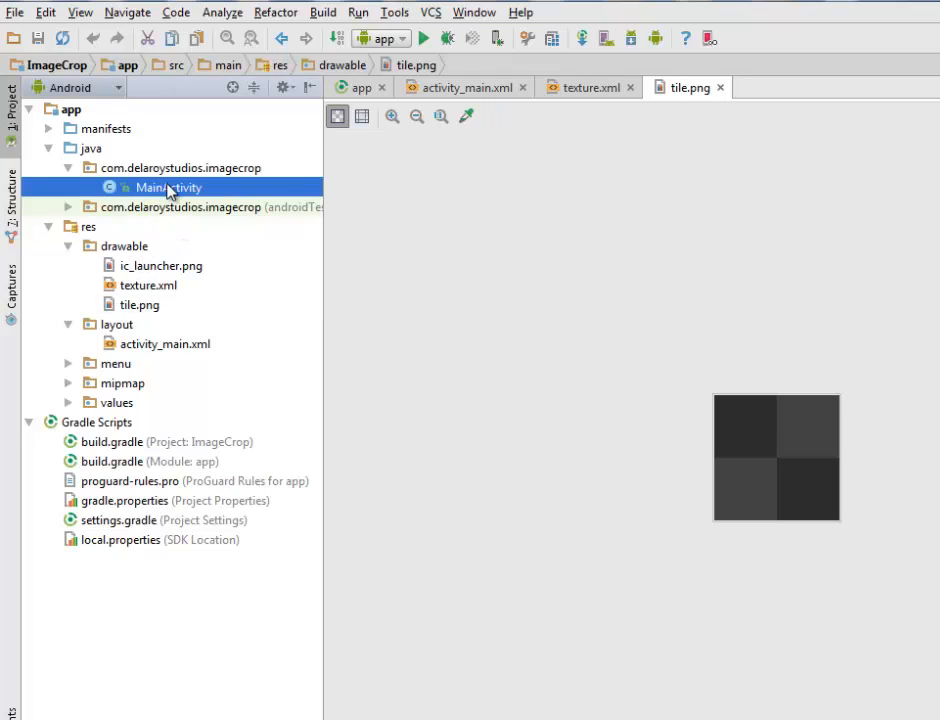
# Review MainActivity's Crop import, setContentView line, and activity_main menu inflater call.
pyautogui.doubleClick(168, 187)
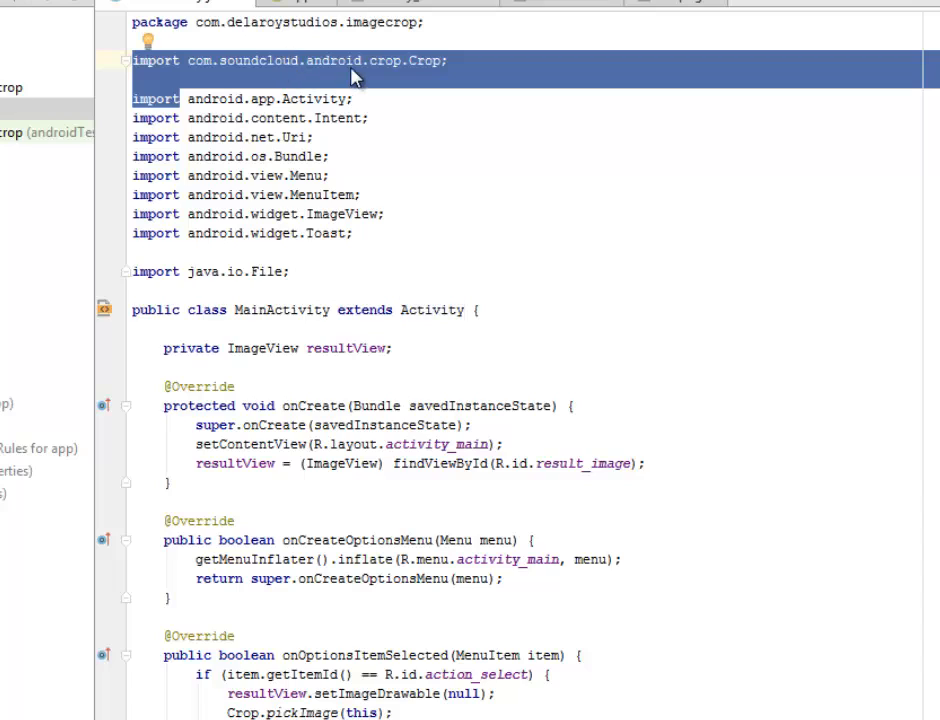
pyautogui.doubleClick(333, 60)
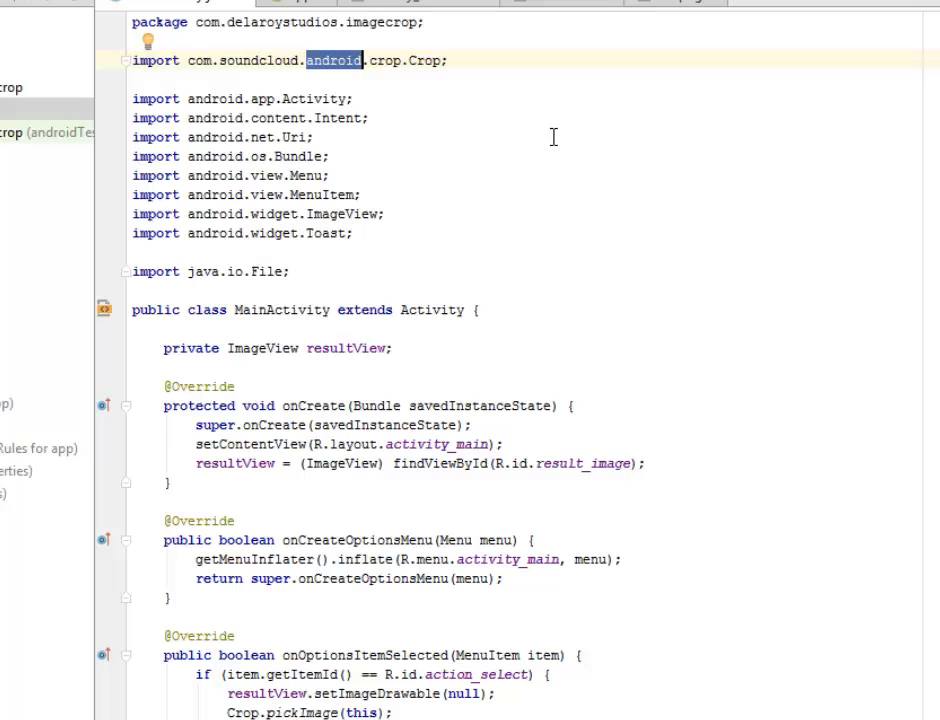
pyautogui.moveTo(256, 199)
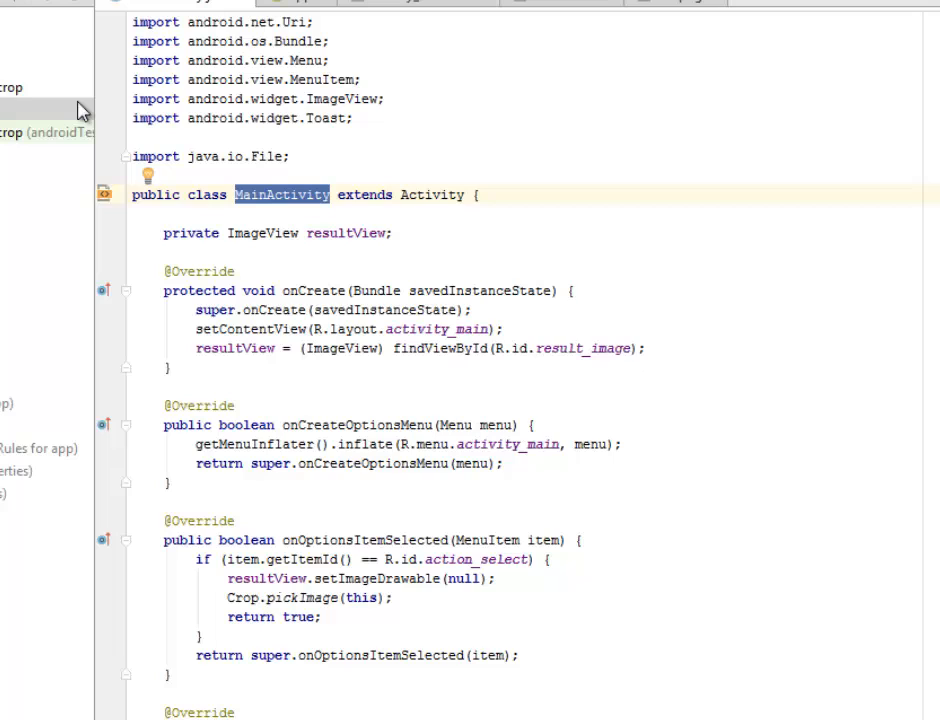
pyautogui.moveTo(367, 238)
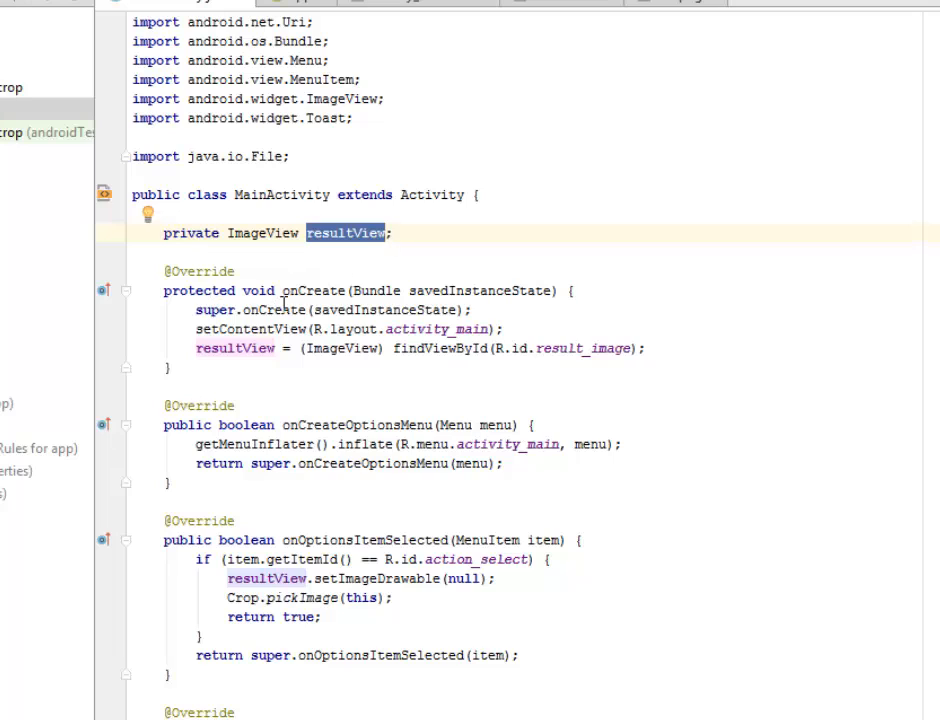
pyautogui.click(313, 291)
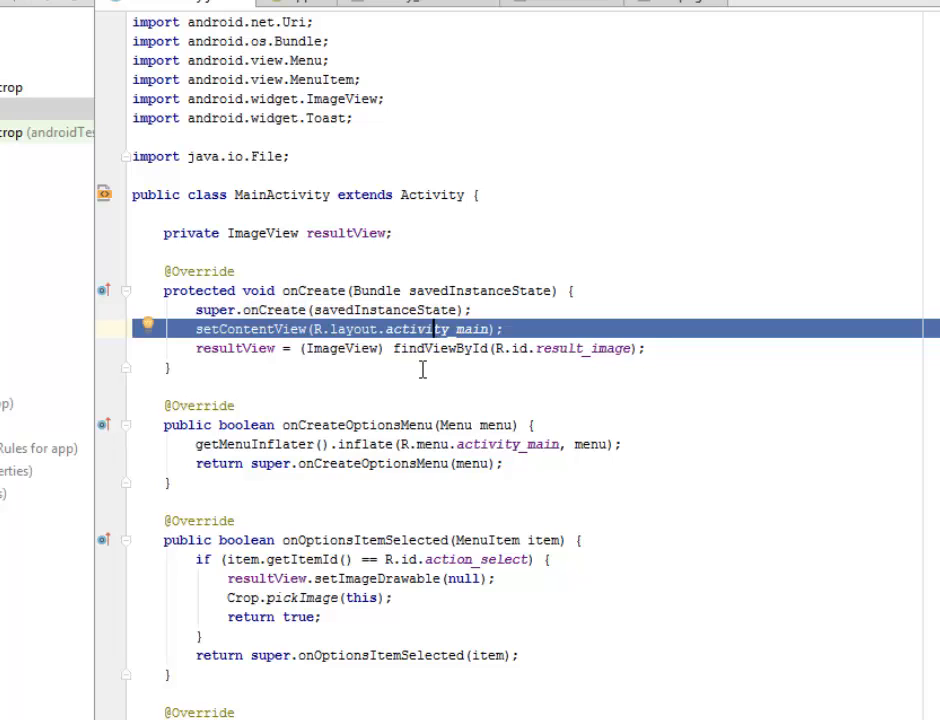
pyautogui.moveTo(238, 352)
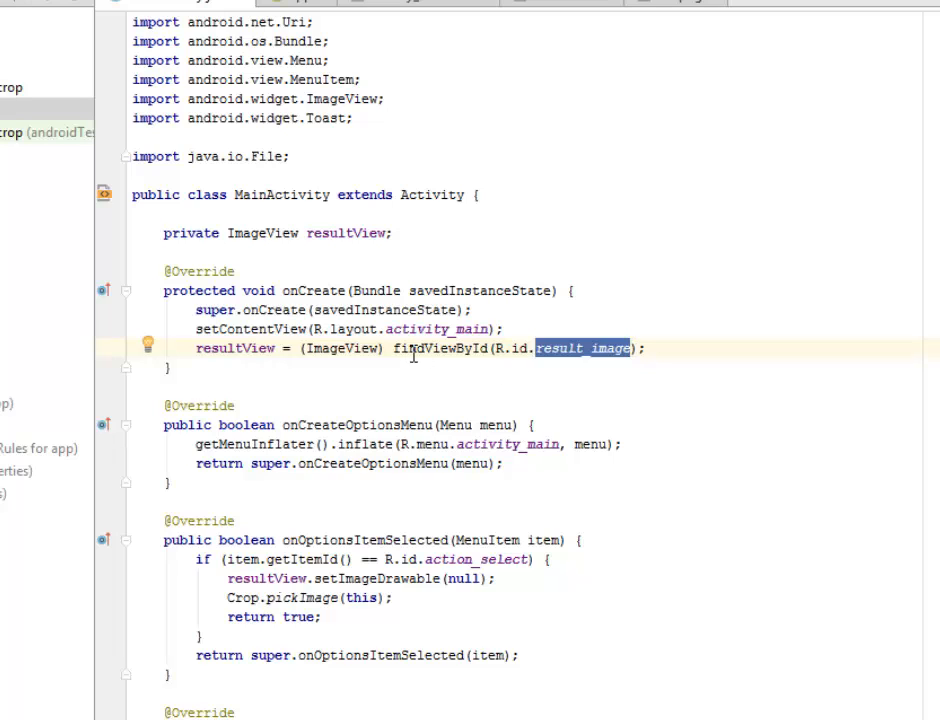
pyautogui.moveTo(425, 329)
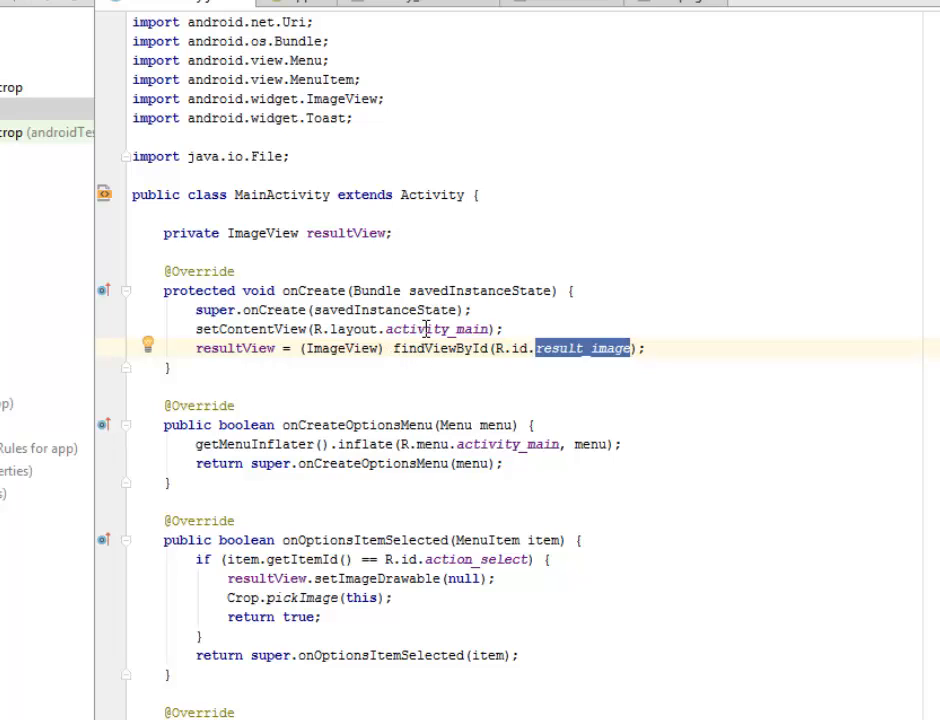
pyautogui.scroll(-3)
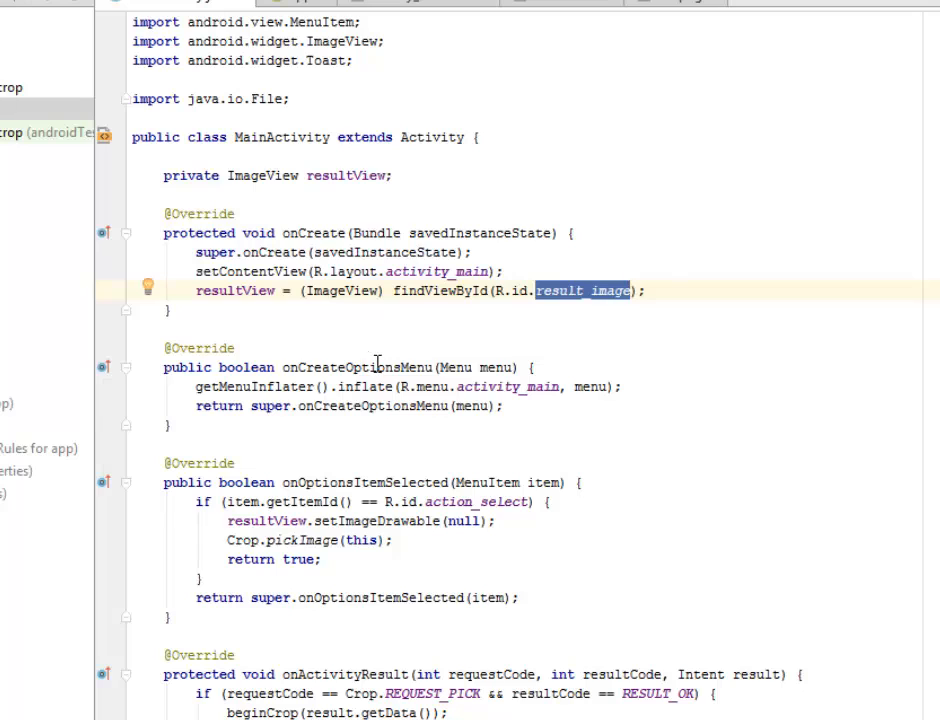
pyautogui.click(357, 367)
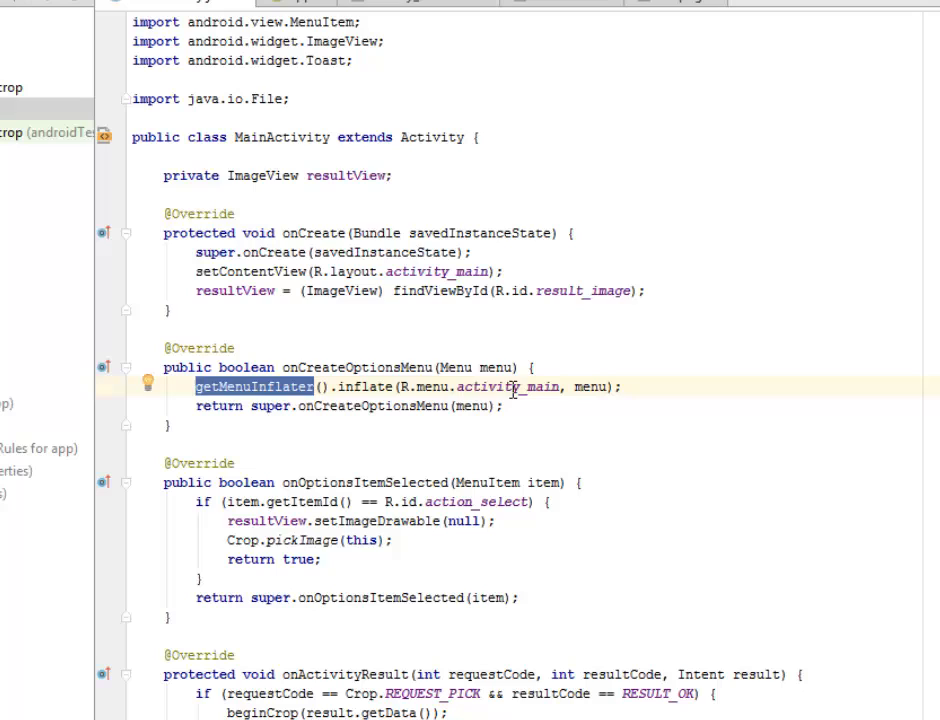
pyautogui.doubleClick(508, 387)
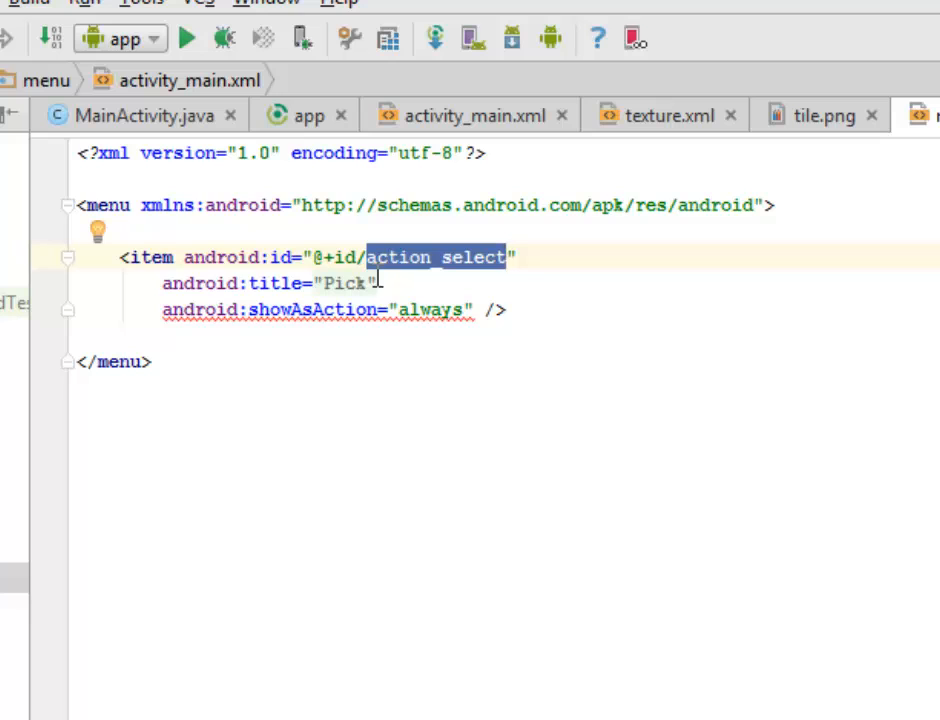
pyautogui.moveTo(486, 368)
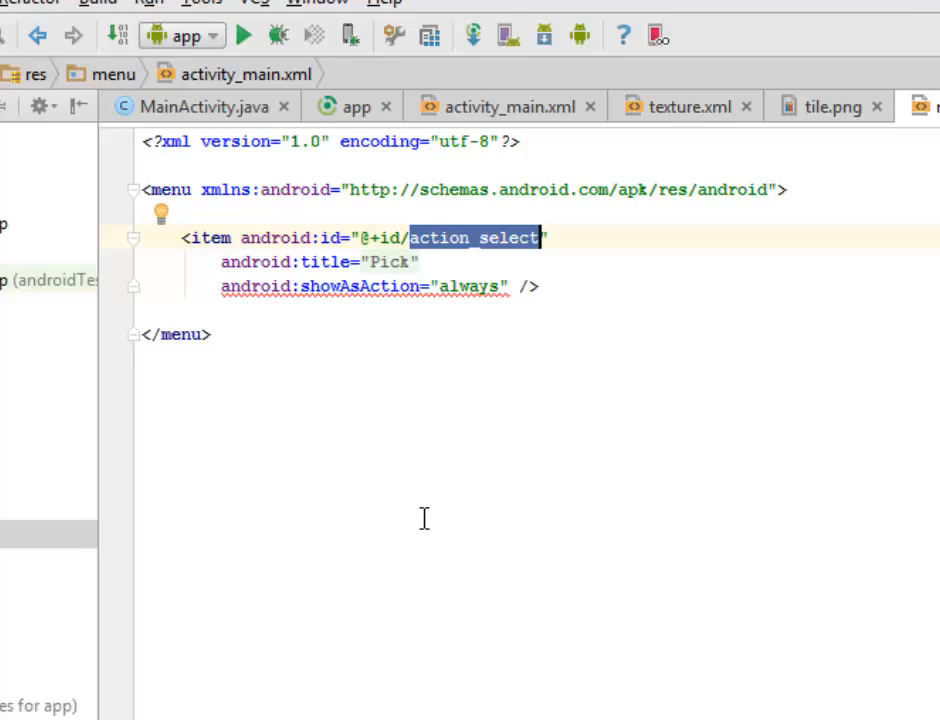
# Review the always-shown Pick item (action_select), then return to MainActivity's onOptionsItemSelected.
pyautogui.click(28, 77)
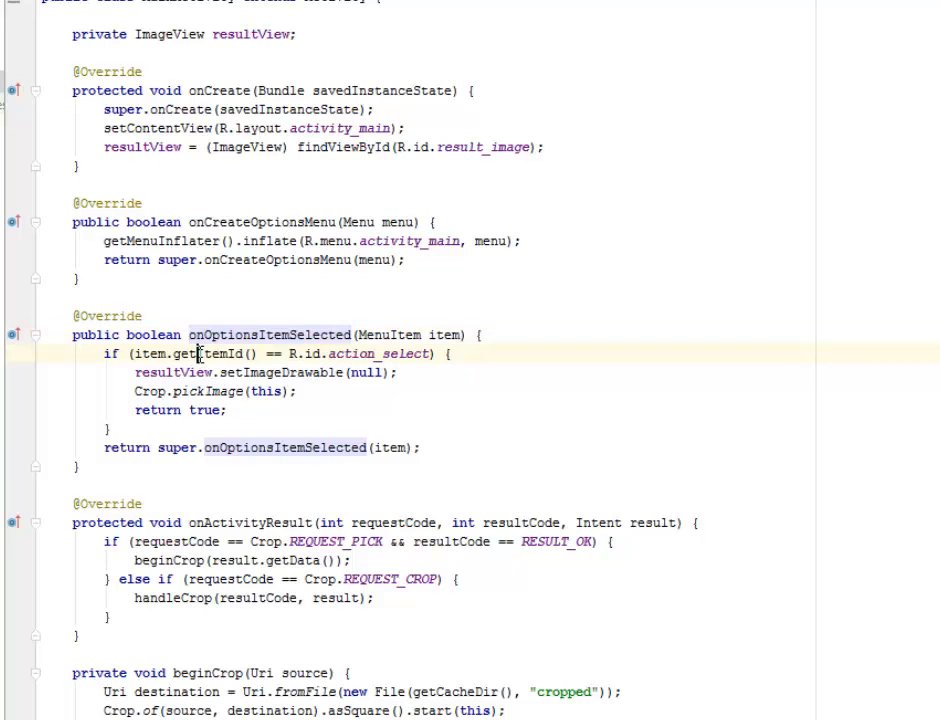
pyautogui.doubleClick(200, 353)
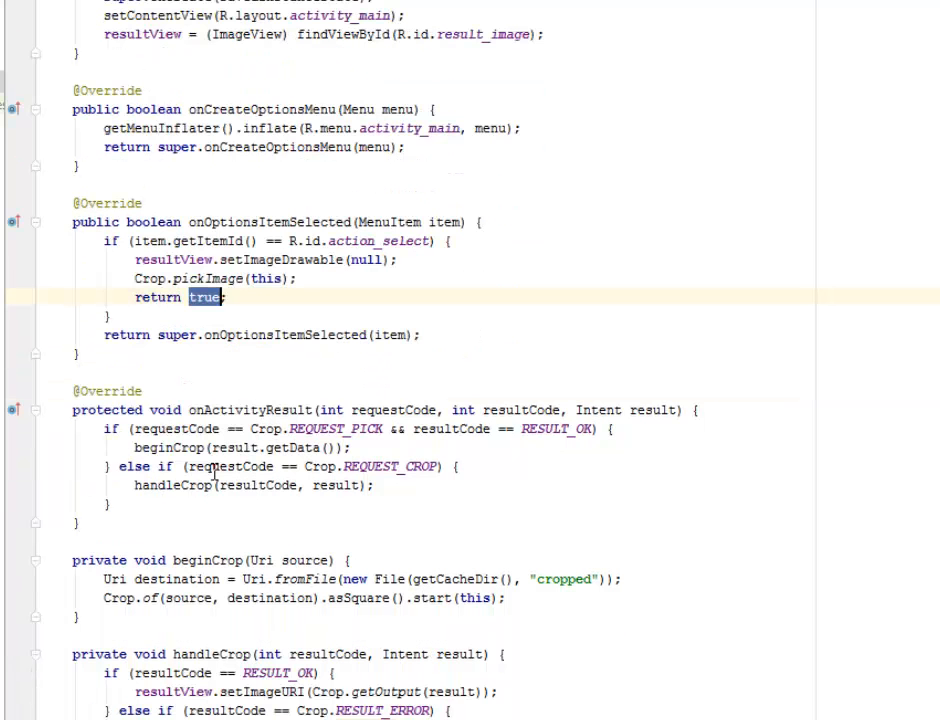
pyautogui.doubleClick(252, 410)
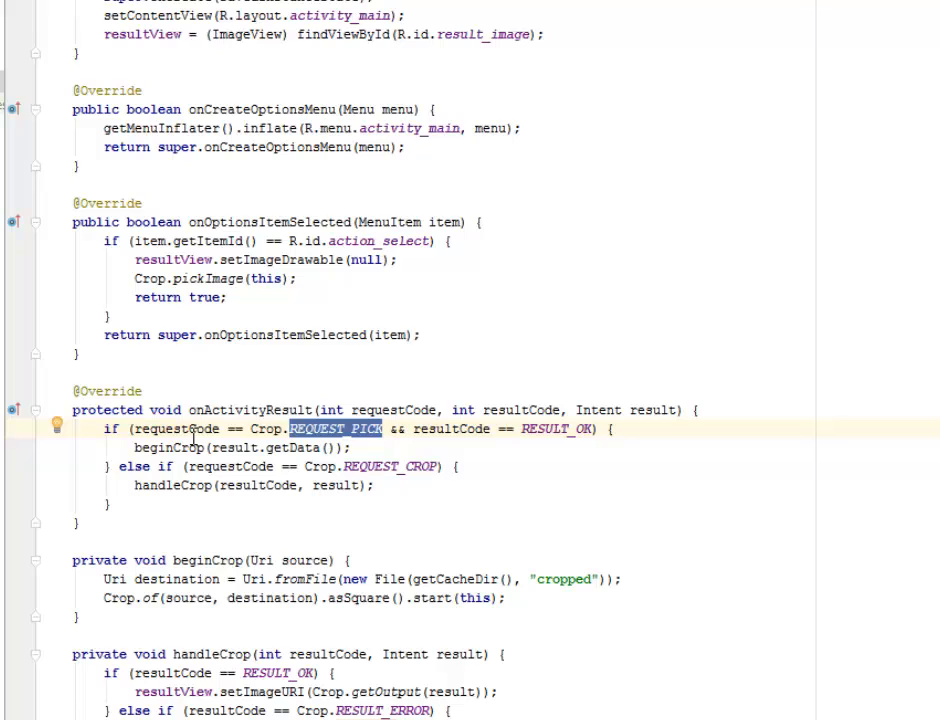
pyautogui.click(150, 447)
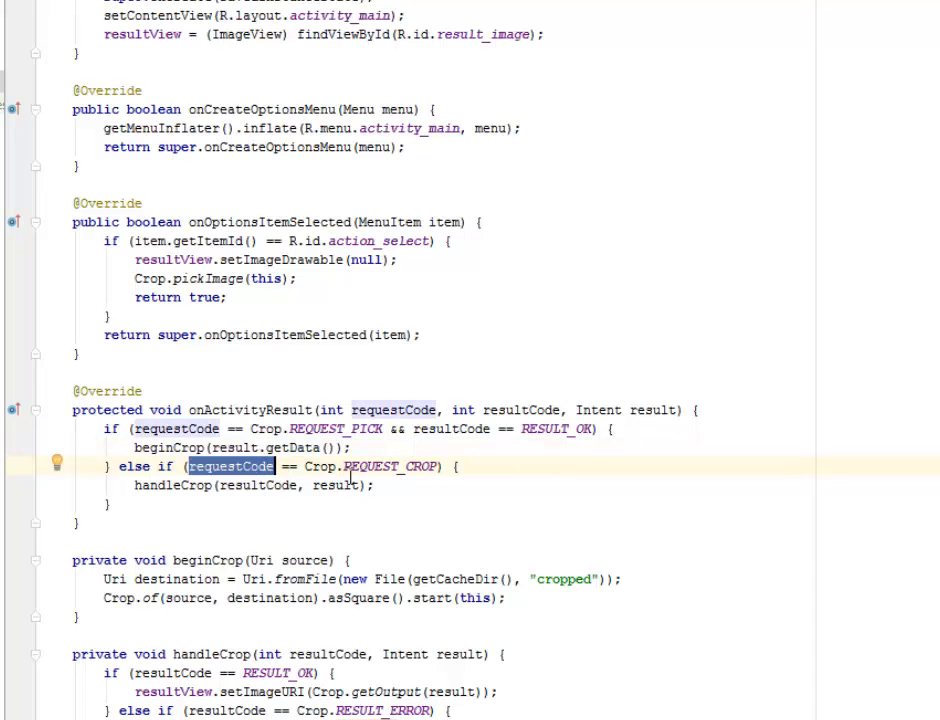
pyautogui.moveTo(423, 485)
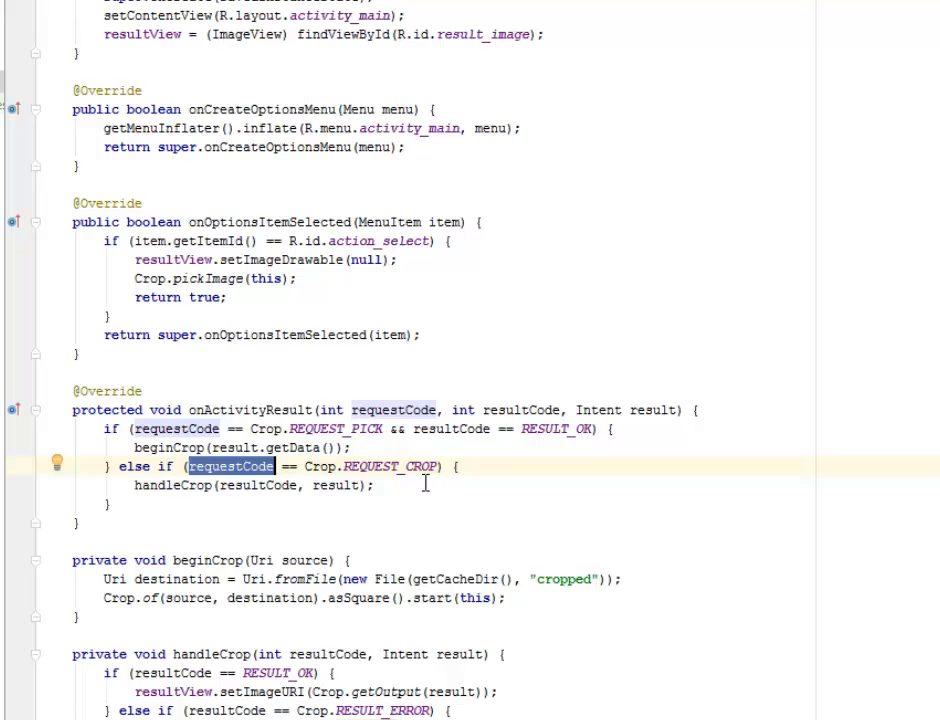
pyautogui.moveTo(225, 503)
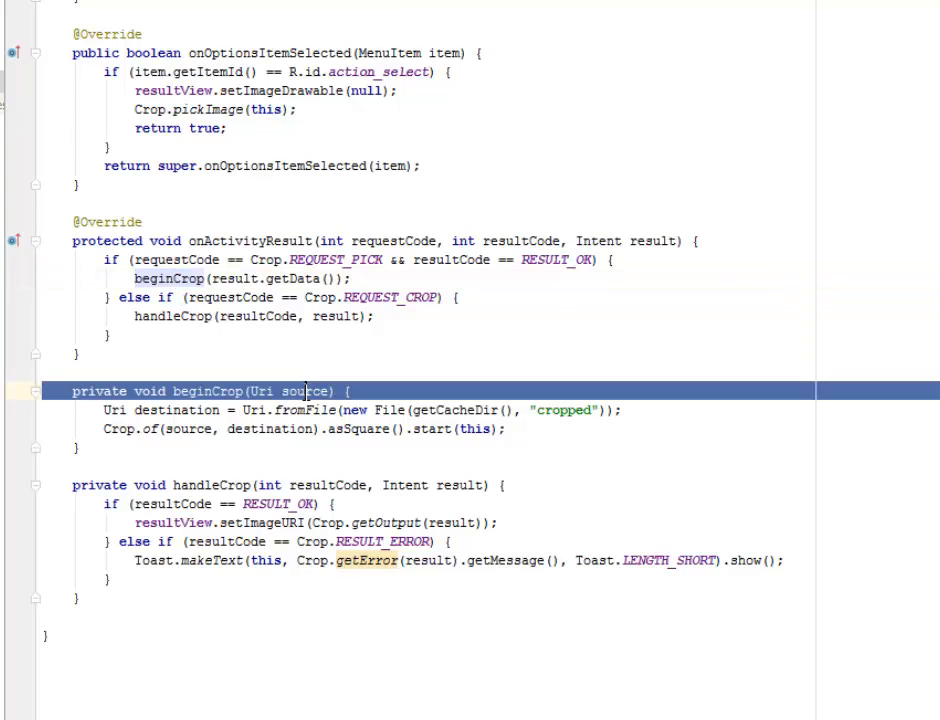
pyautogui.doubleClick(305, 390)
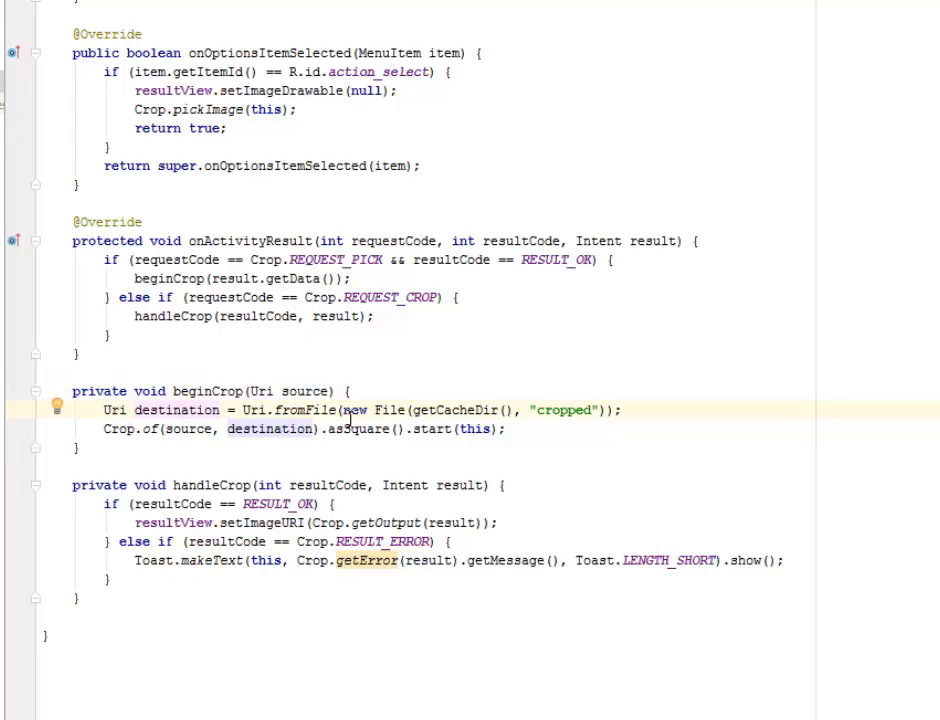
pyautogui.doubleClick(316, 410)
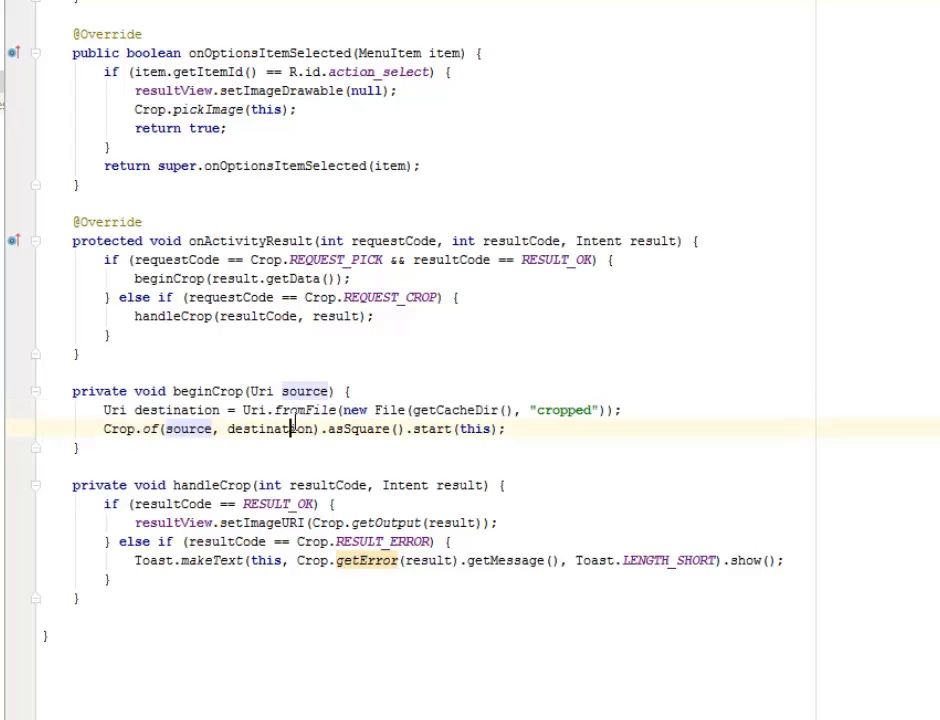
pyautogui.doubleClick(352, 430)
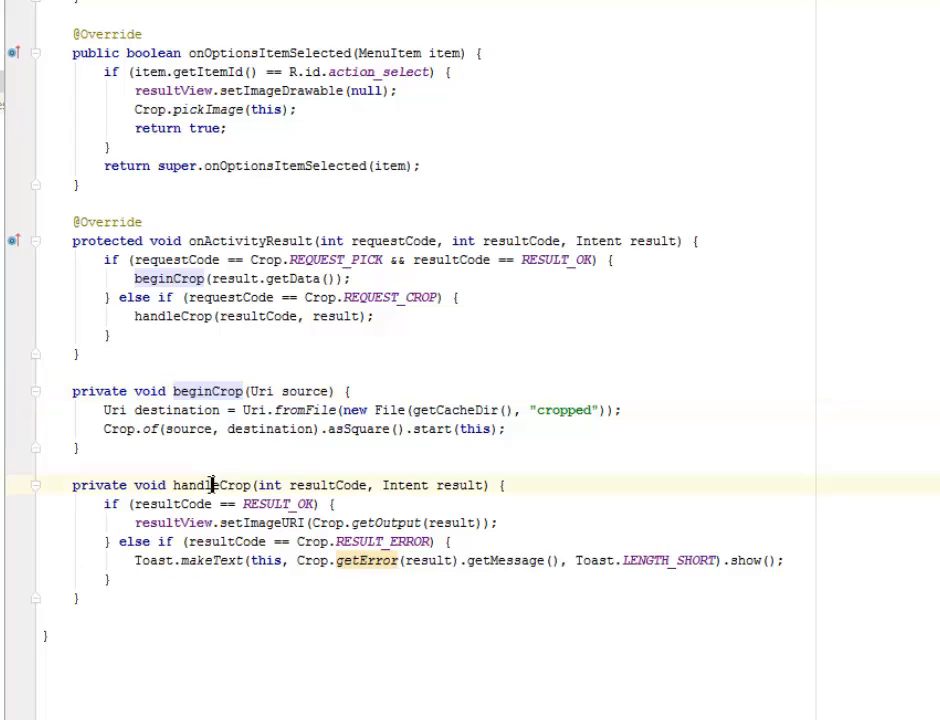
pyautogui.doubleClick(211, 485)
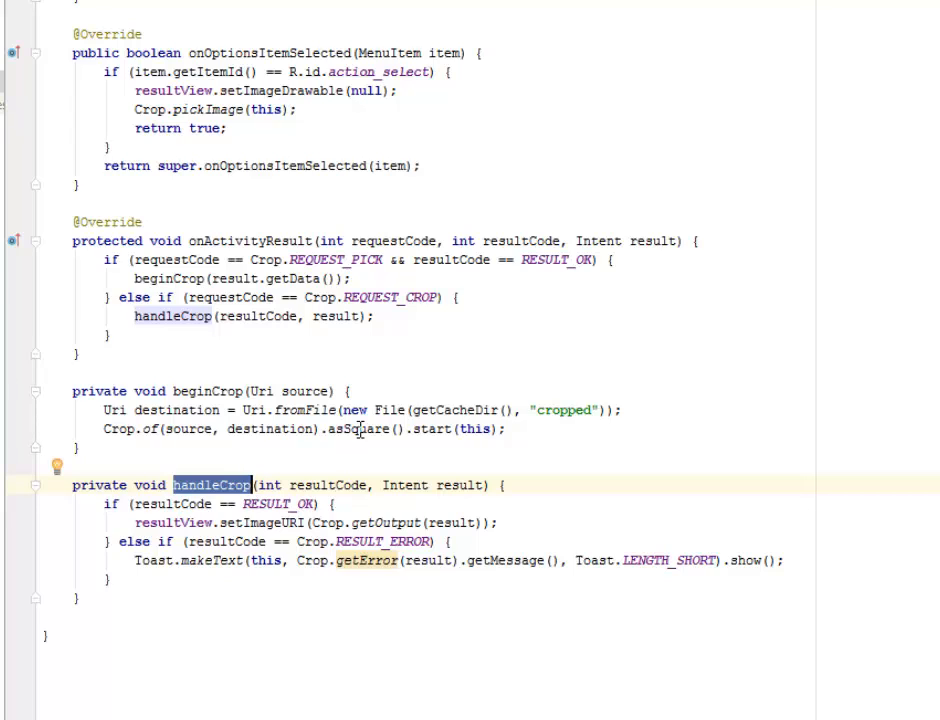
pyautogui.doubleClick(328, 485)
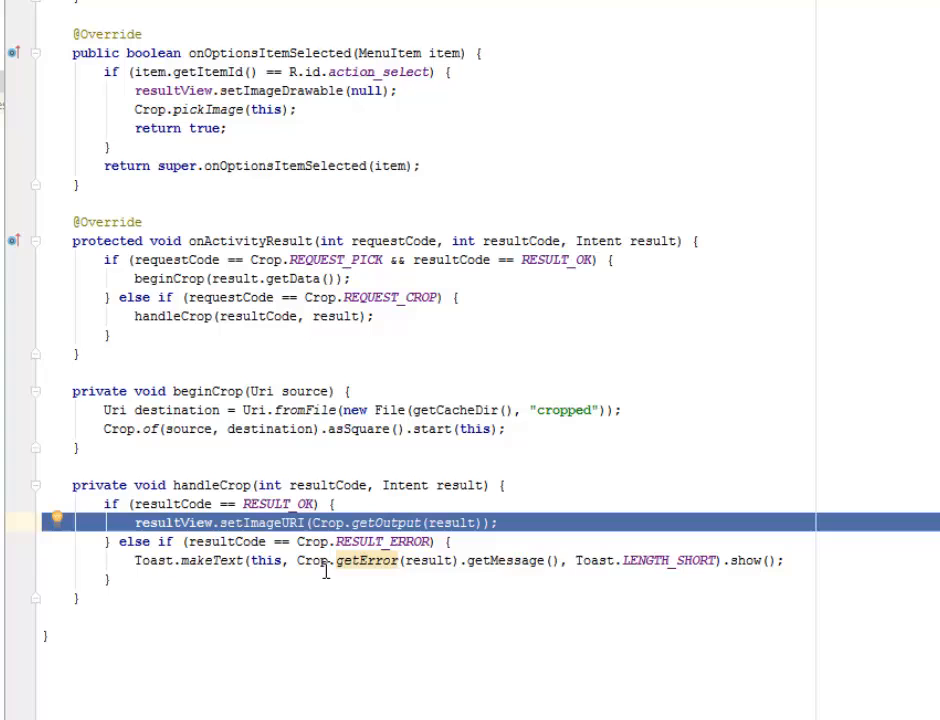
pyautogui.moveTo(338, 430)
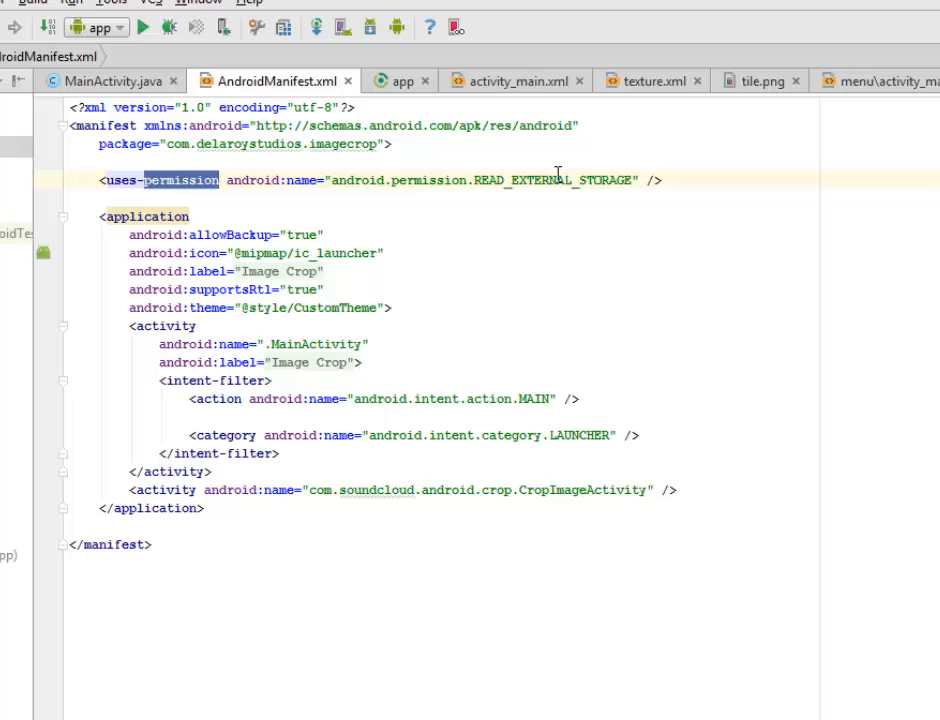
# Highlight the READ_EXTERNAL_STORAGE permission and CropImageActivity declaration, then run the app.
pyautogui.tripleClick(380, 180)
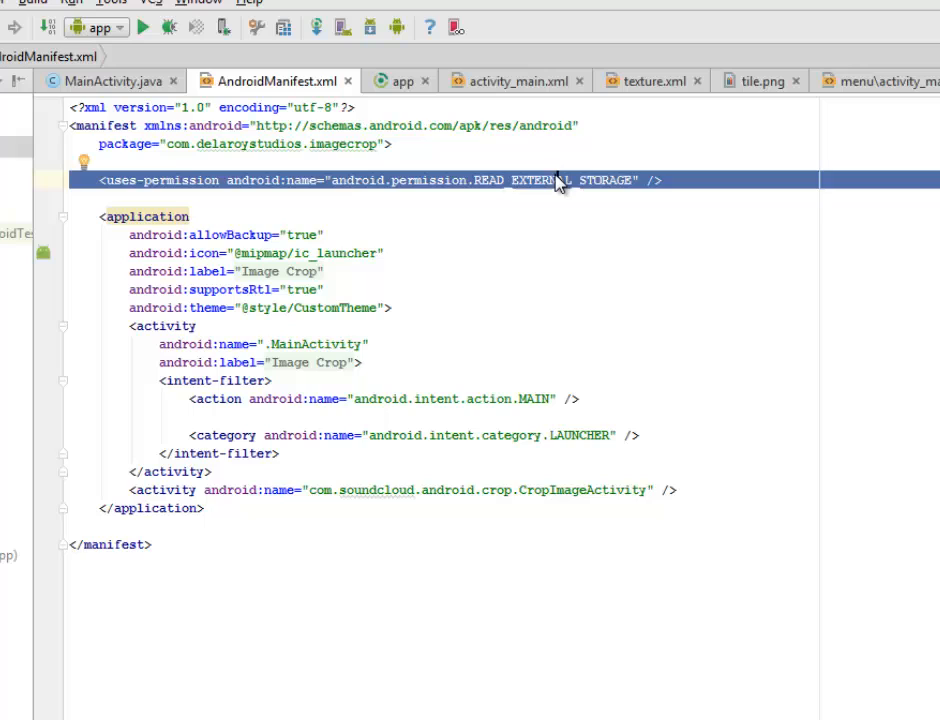
pyautogui.moveTo(478, 160)
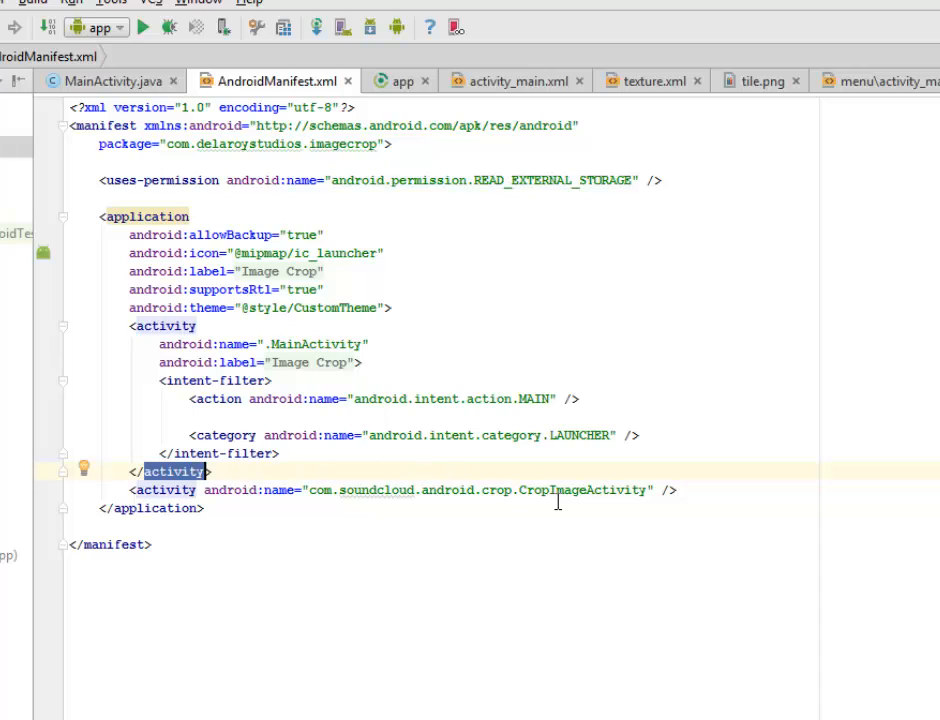
pyautogui.doubleClick(582, 490)
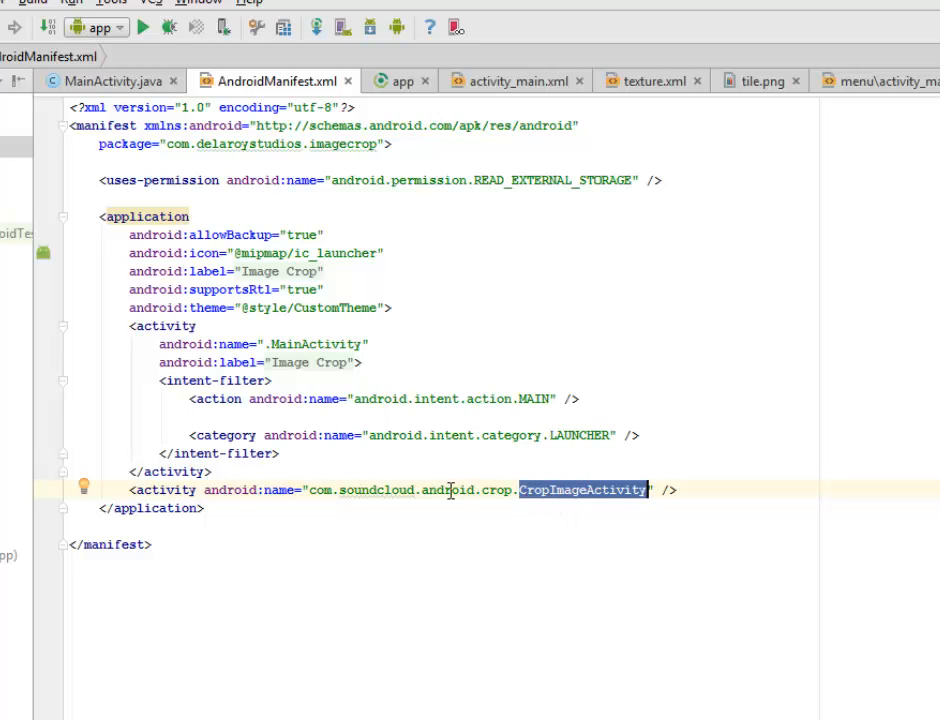
pyautogui.doubleClick(376, 490)
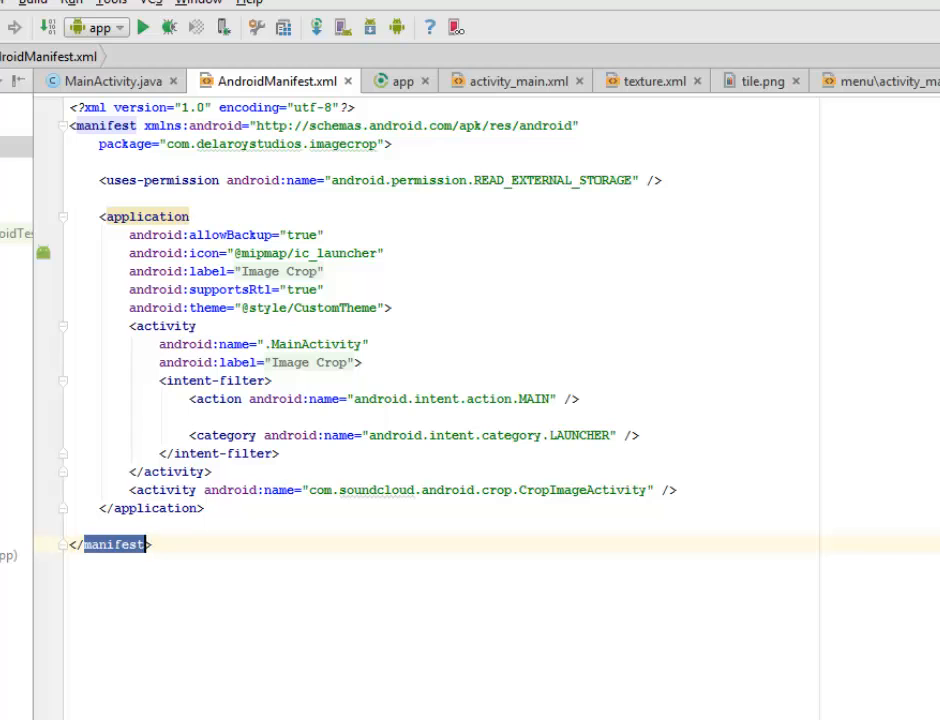
pyautogui.click(143, 27)
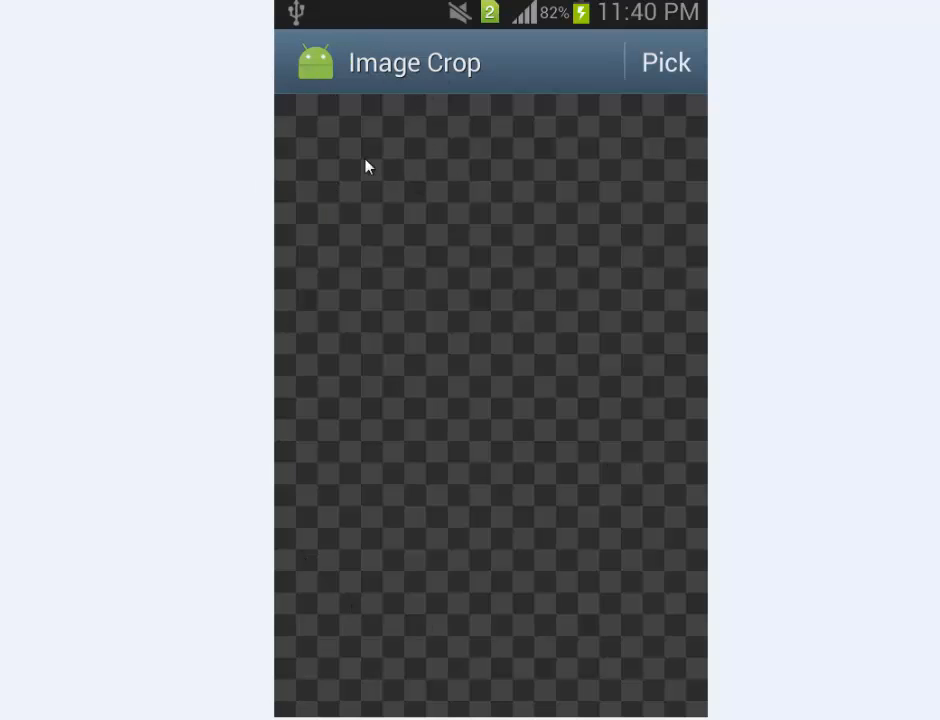
# Tap Pick in Image Crop to bring up the Drive, Dropbox, Gallery, Photos chooser.
pyautogui.click(665, 62)
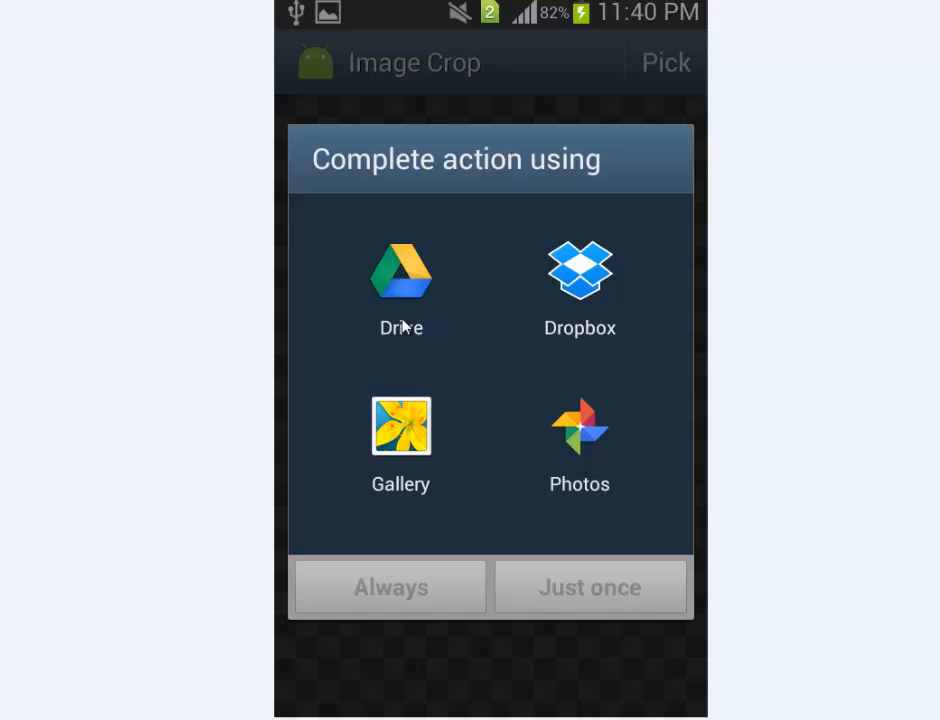
pyautogui.moveTo(729, 333)
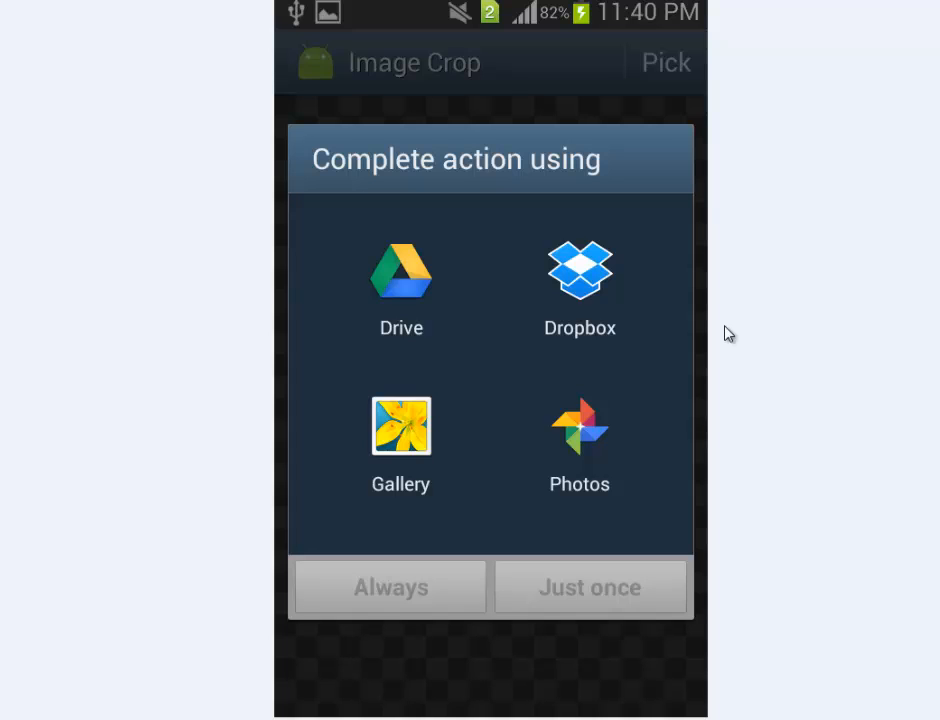
pyautogui.moveTo(506, 498)
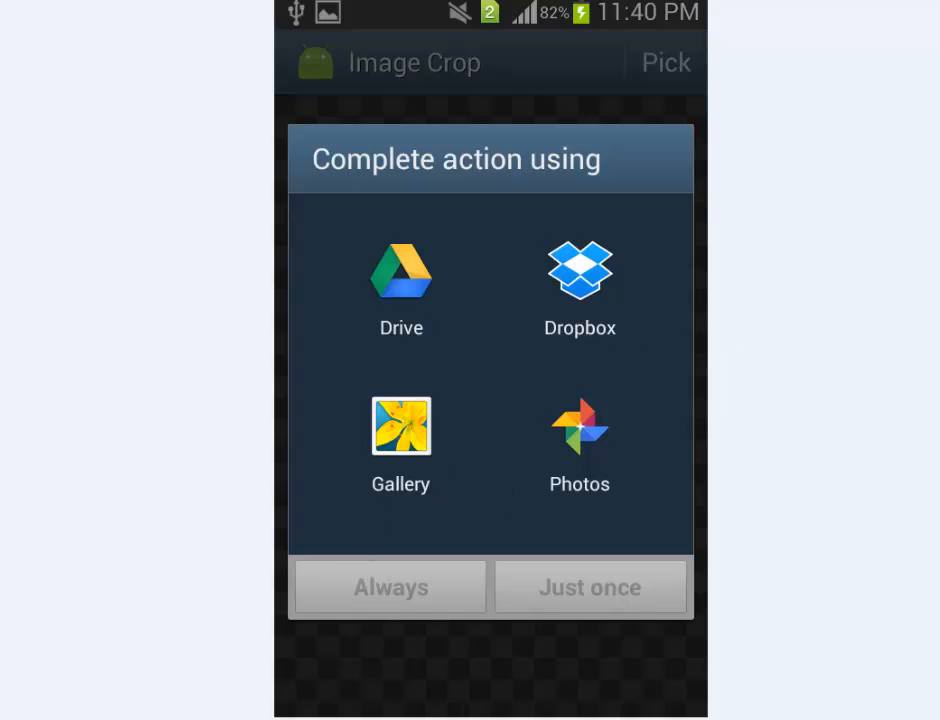
# Pick a photo from the chooser to load it under the square crop frame.
pyautogui.click(400, 425)
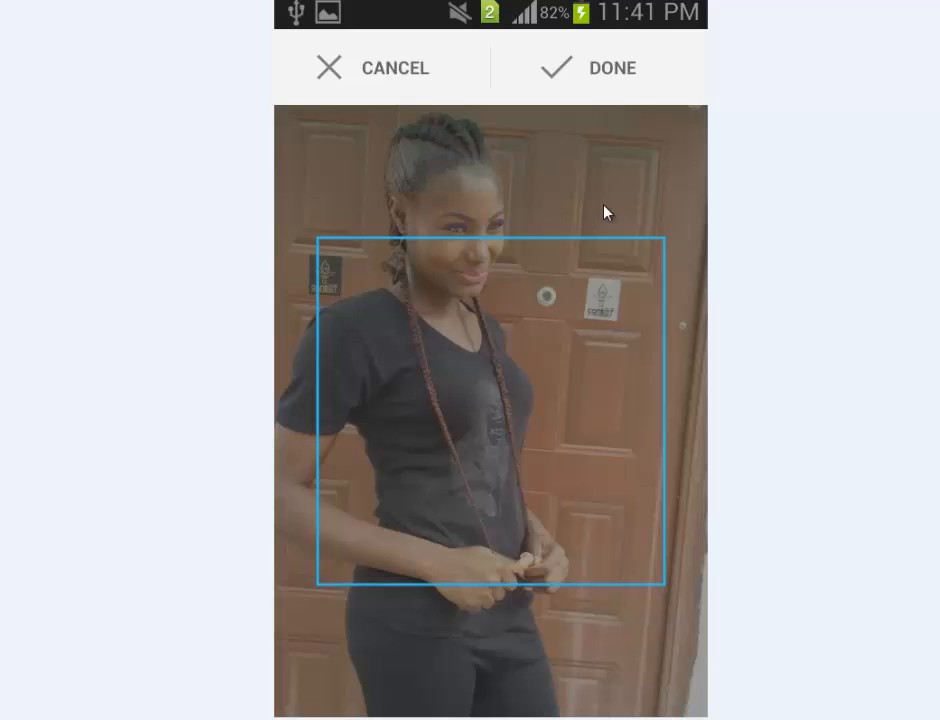
pyautogui.moveTo(613, 300)
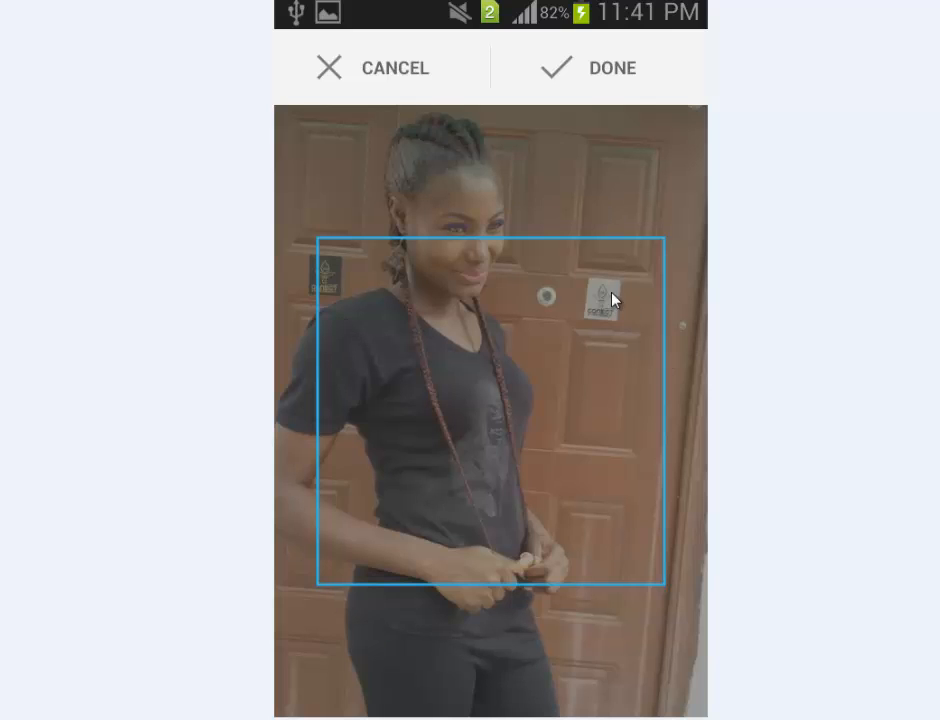
pyautogui.moveTo(716, 437)
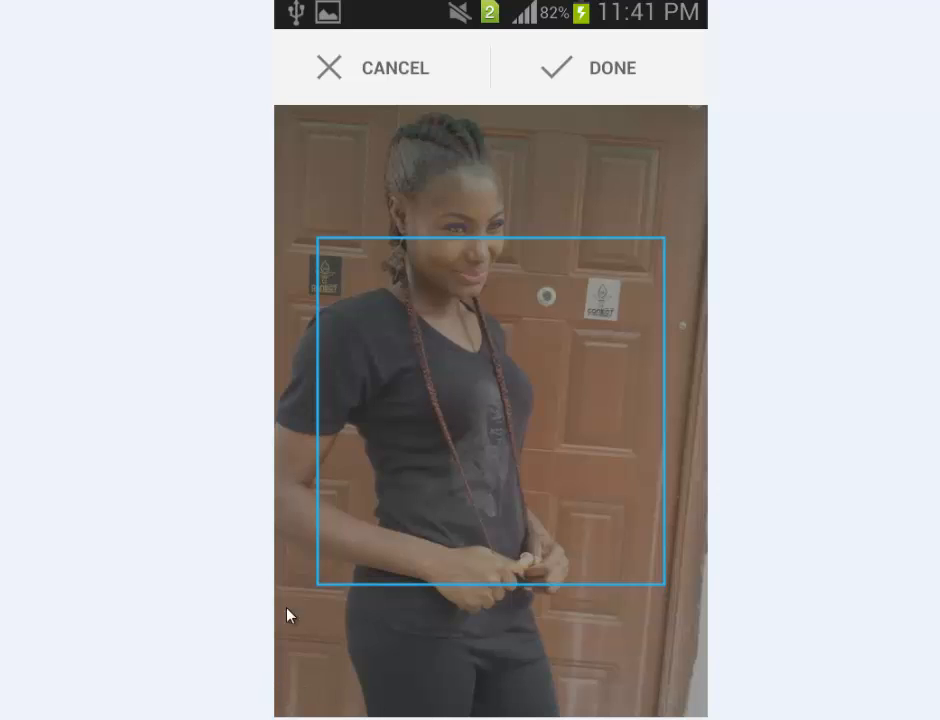
pyautogui.moveTo(345, 93)
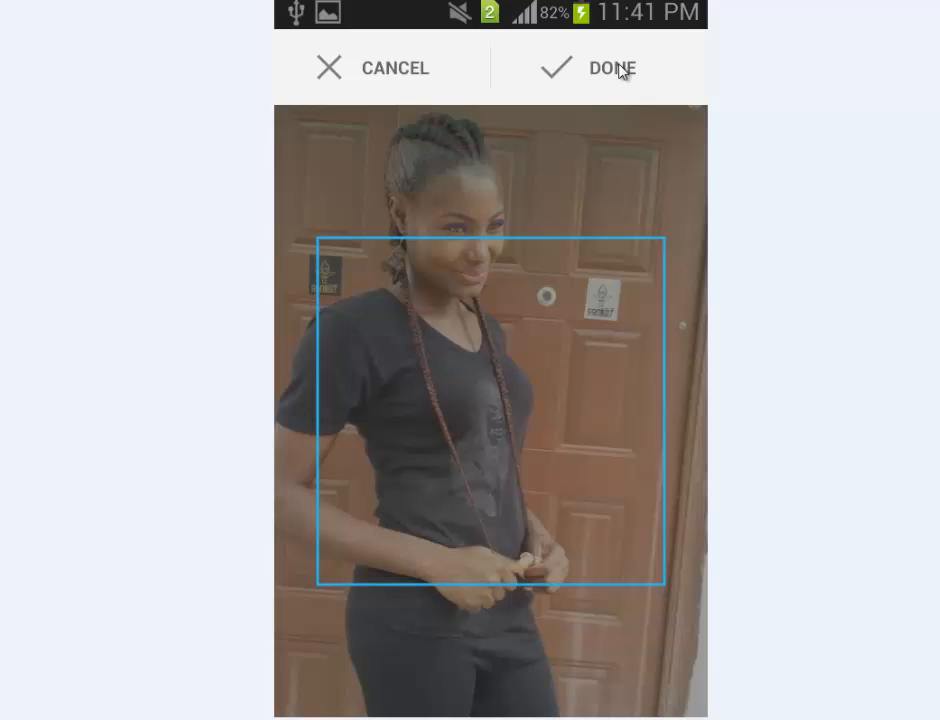
pyautogui.moveTo(360, 255)
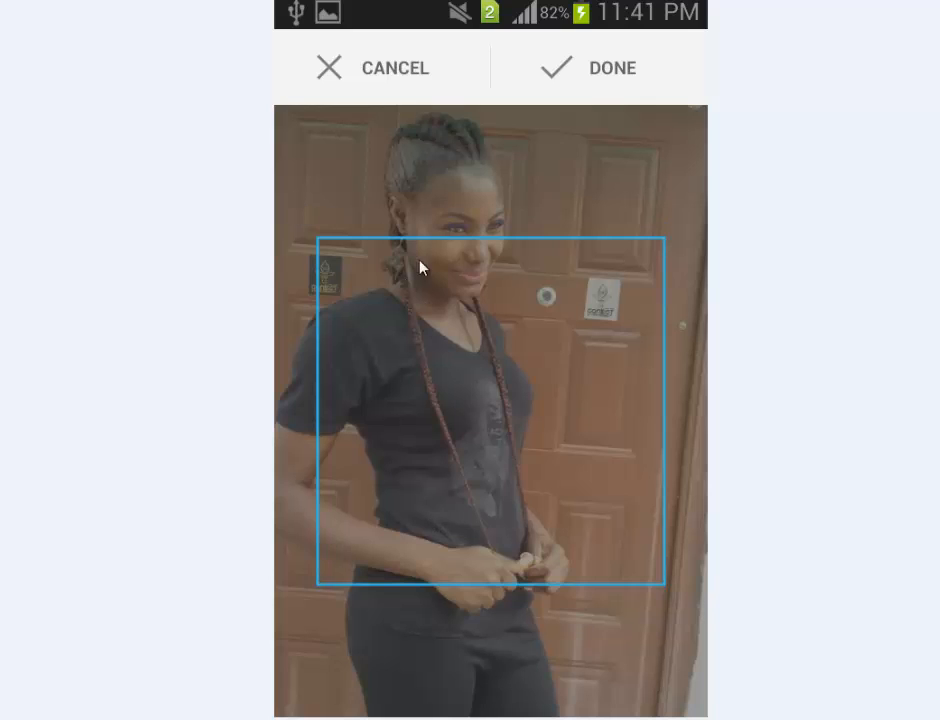
pyautogui.moveTo(378, 233)
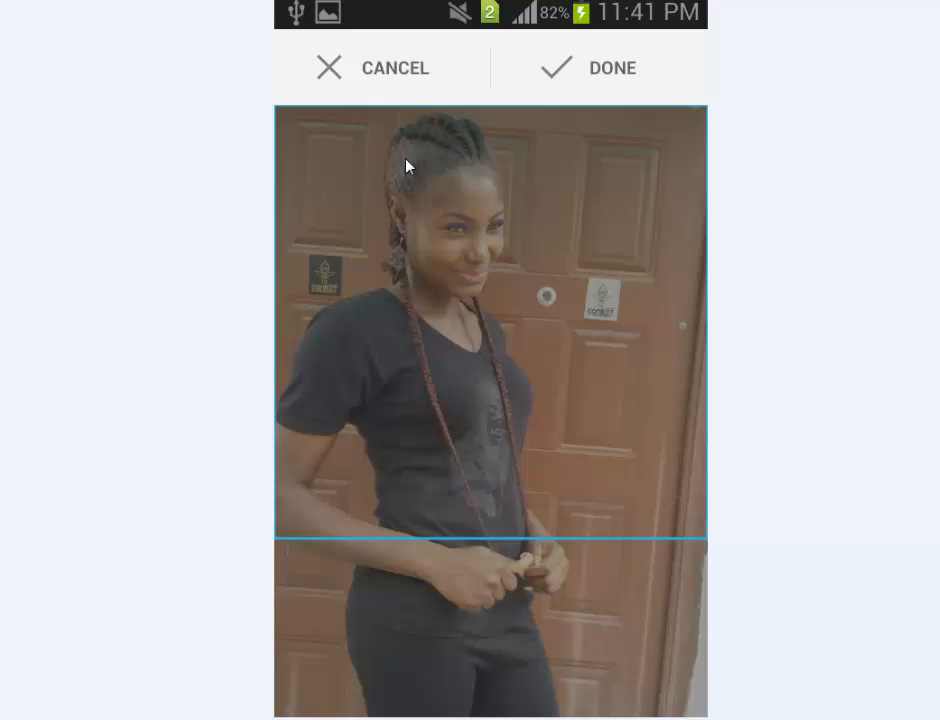
pyautogui.moveTo(630, 401)
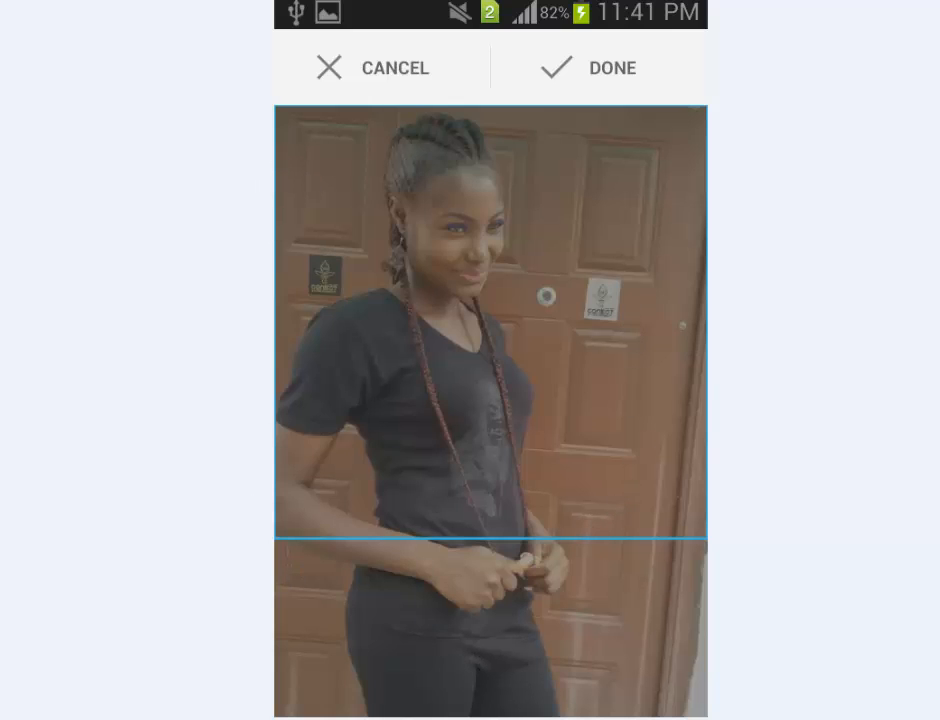
# Confirm the full-width square crop with DONE to show the cropped photo.
pyautogui.click(587, 68)
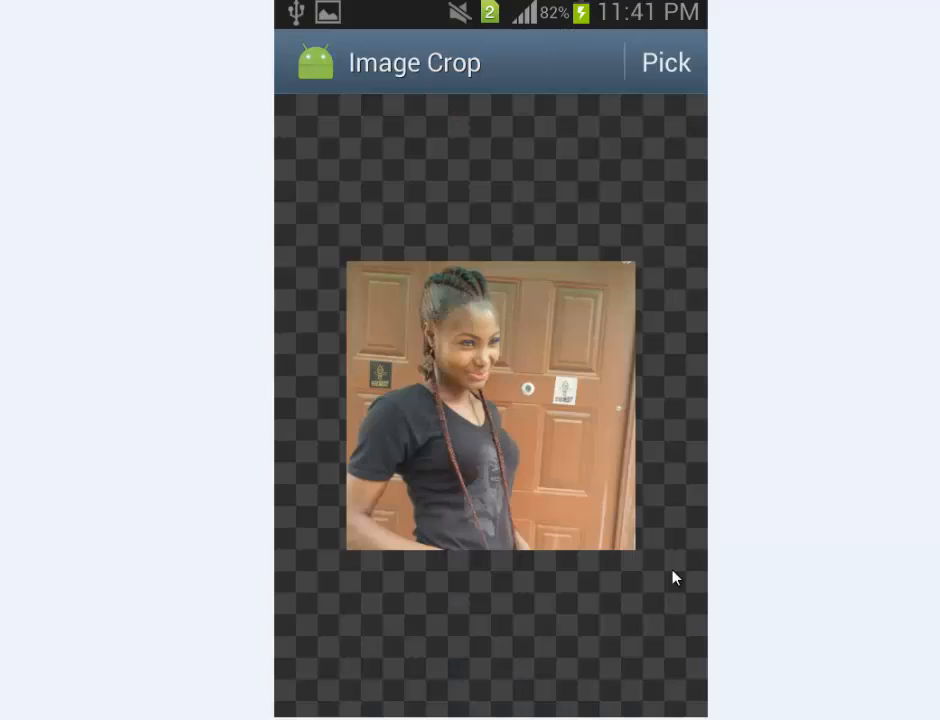
pyautogui.moveTo(715, 389)
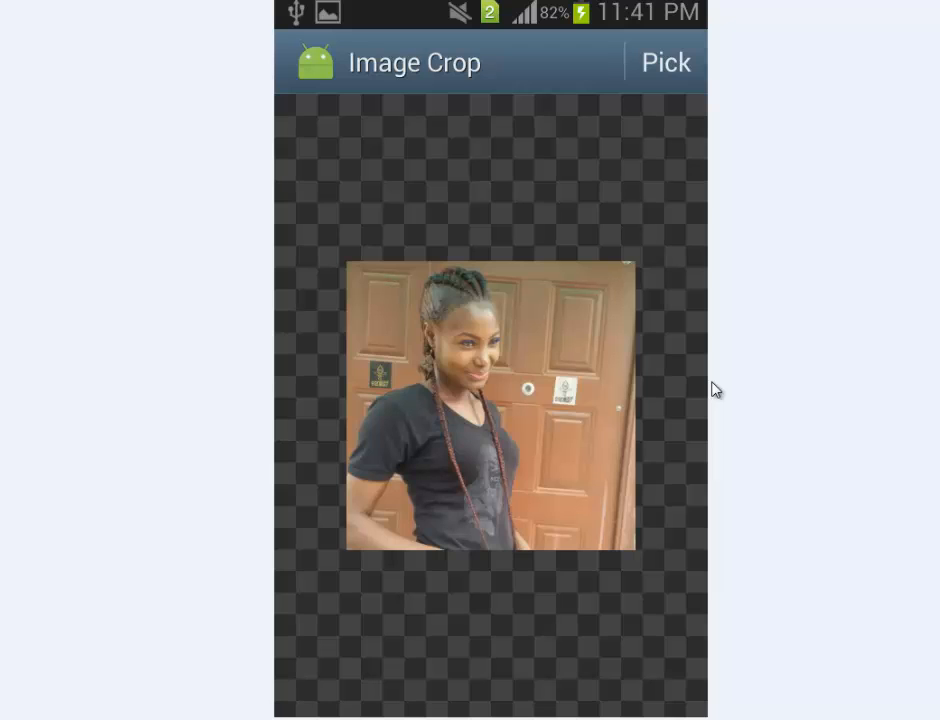